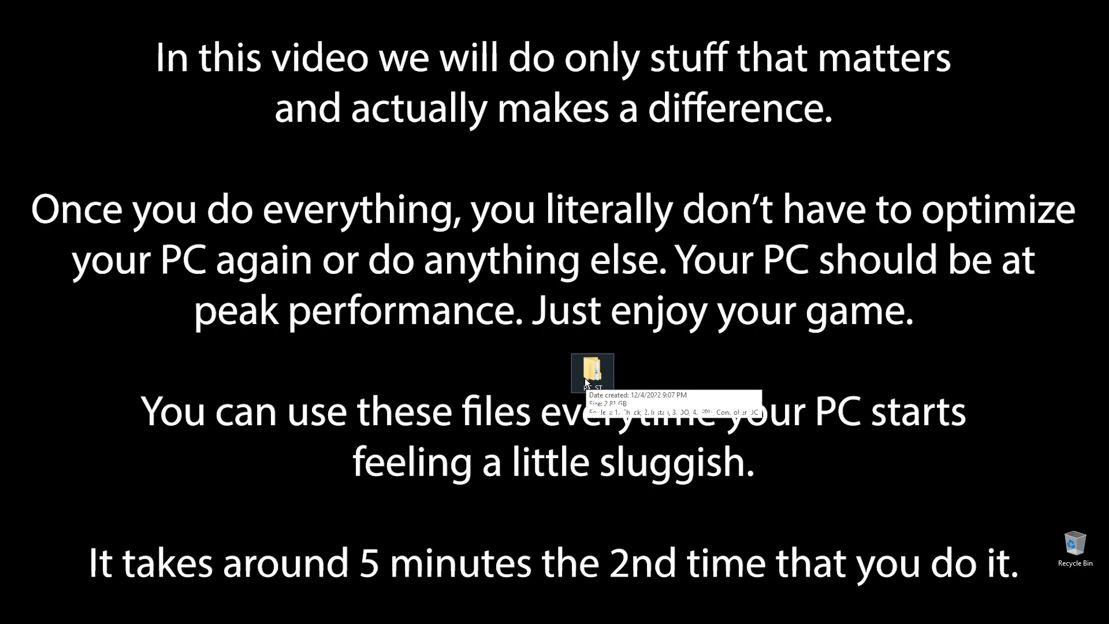
mouse_move(422, 432)
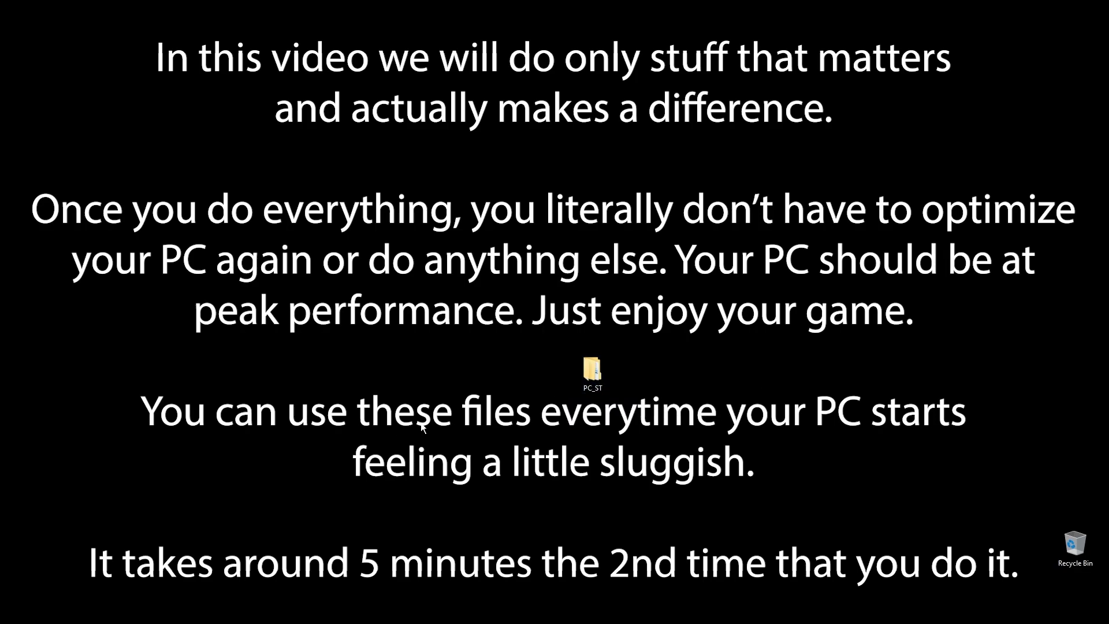
Open the 1. Check folder inside PC_ST on Local Disk (C:)
click(592, 371)
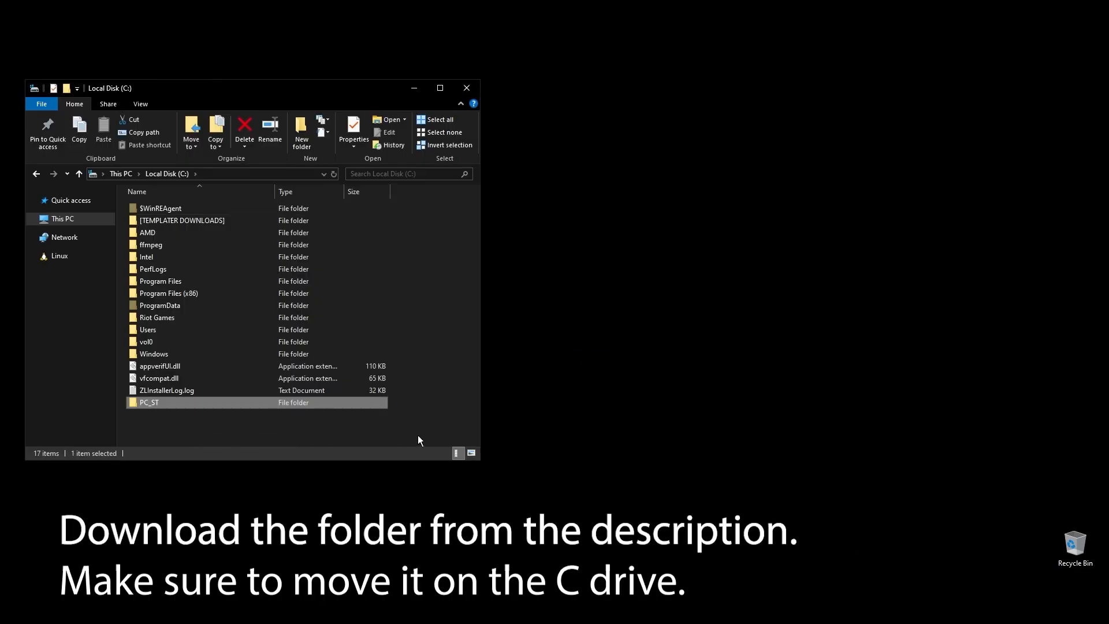
double_click(149, 403)
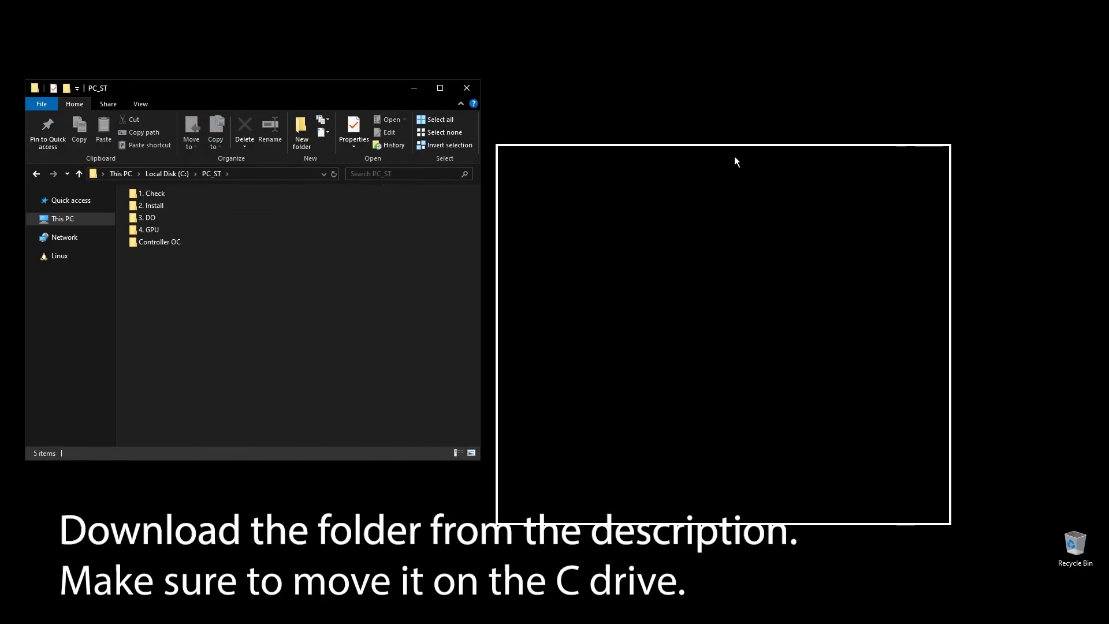
double_click(152, 193)
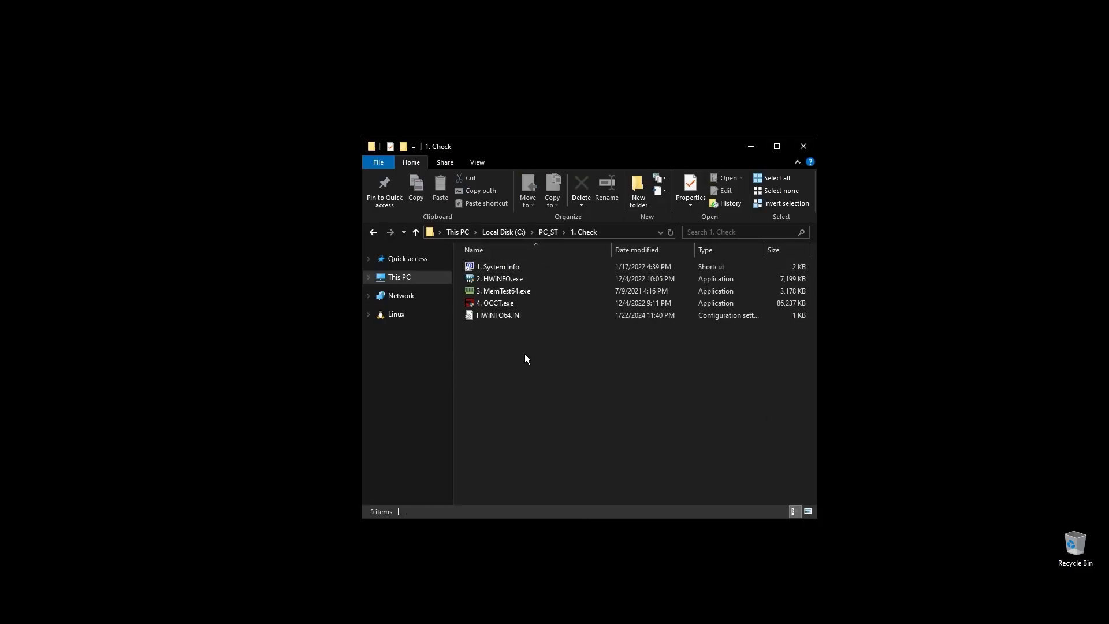
double_click(502, 291)
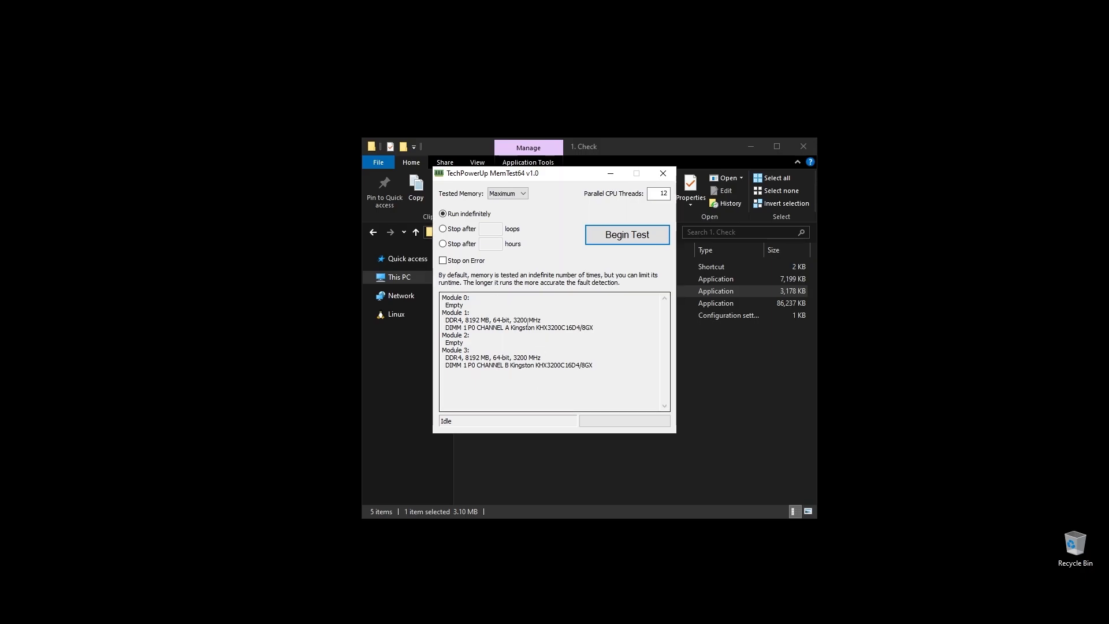
mouse_move(522, 347)
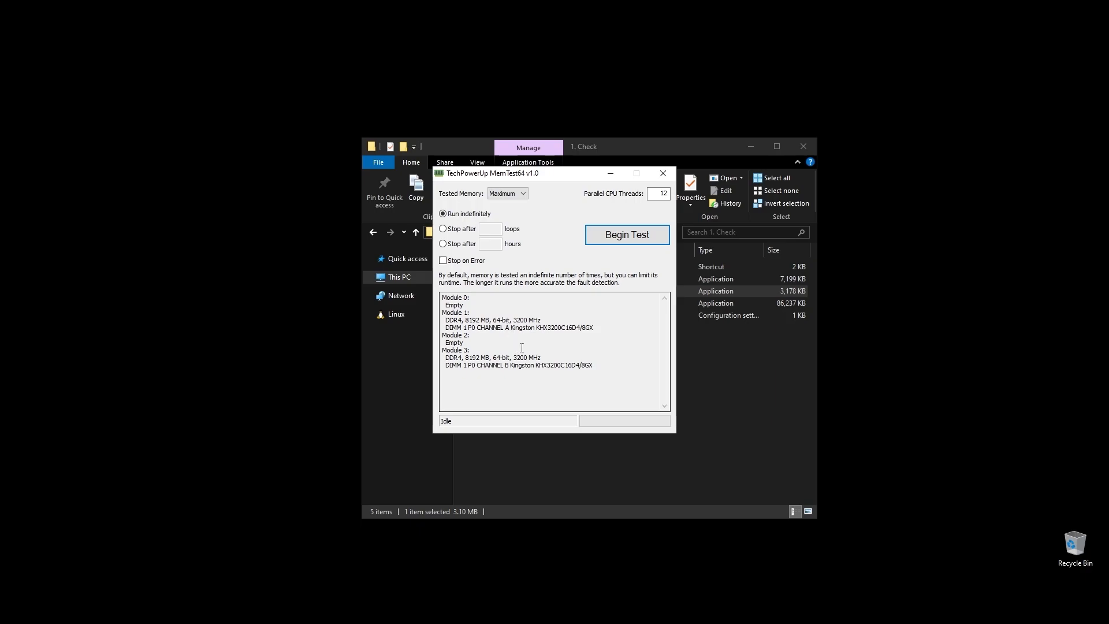
double_click(493, 319)
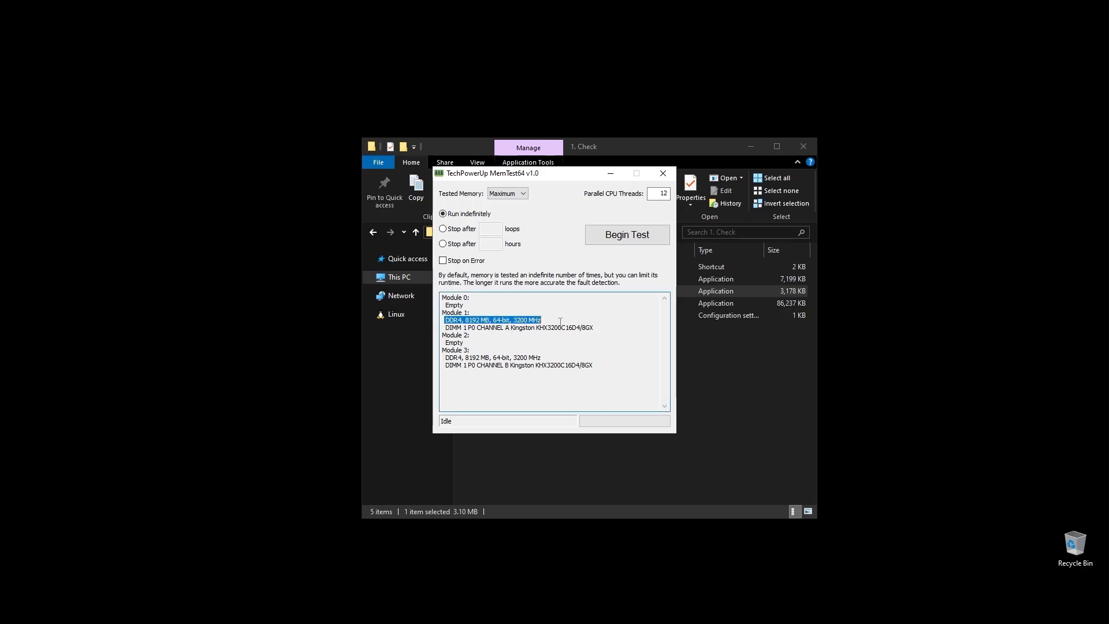
click(492, 357)
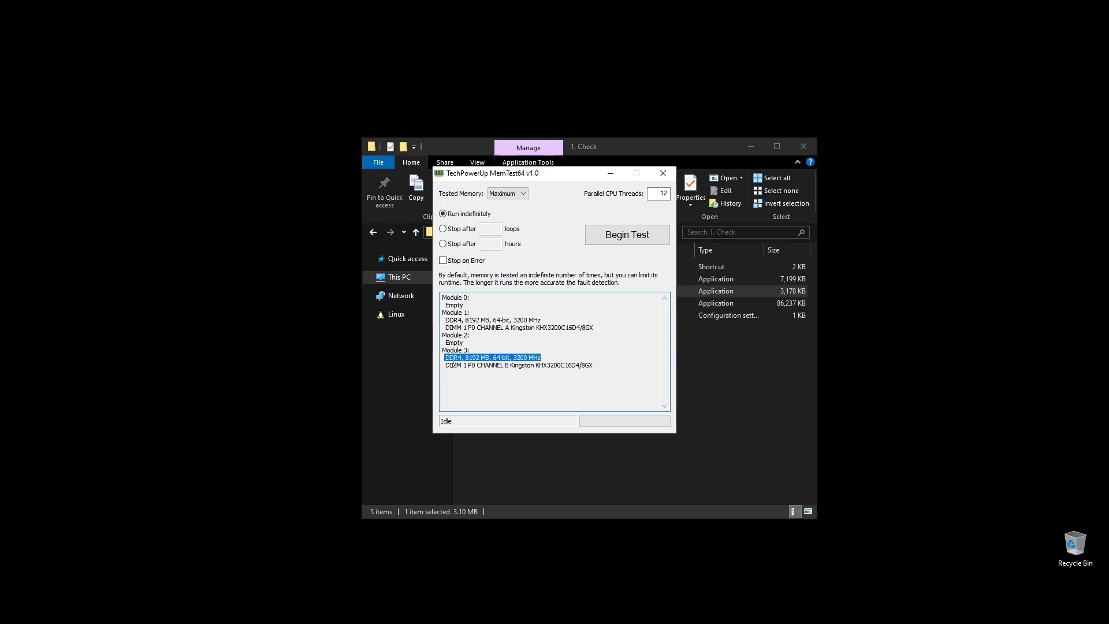
mouse_move(662, 174)
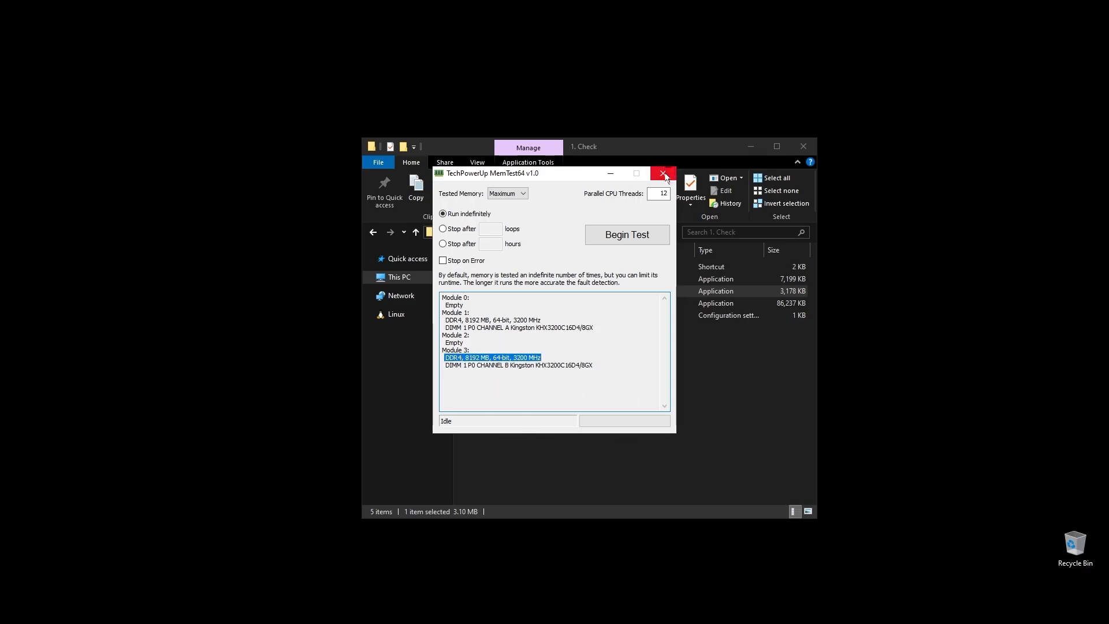
click(664, 173)
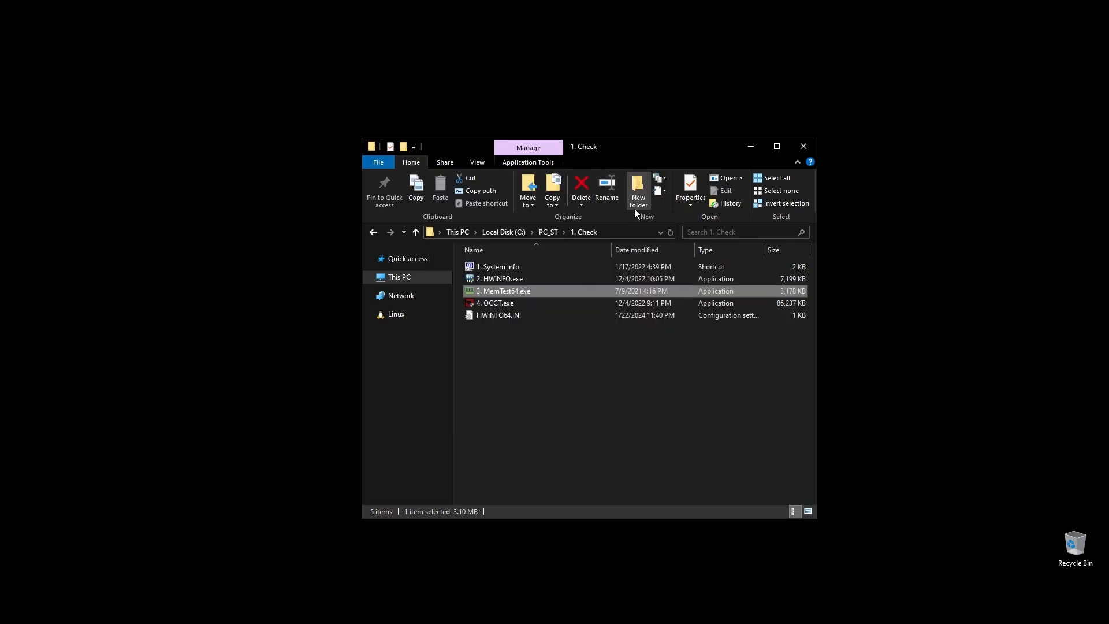
mouse_move(373, 232)
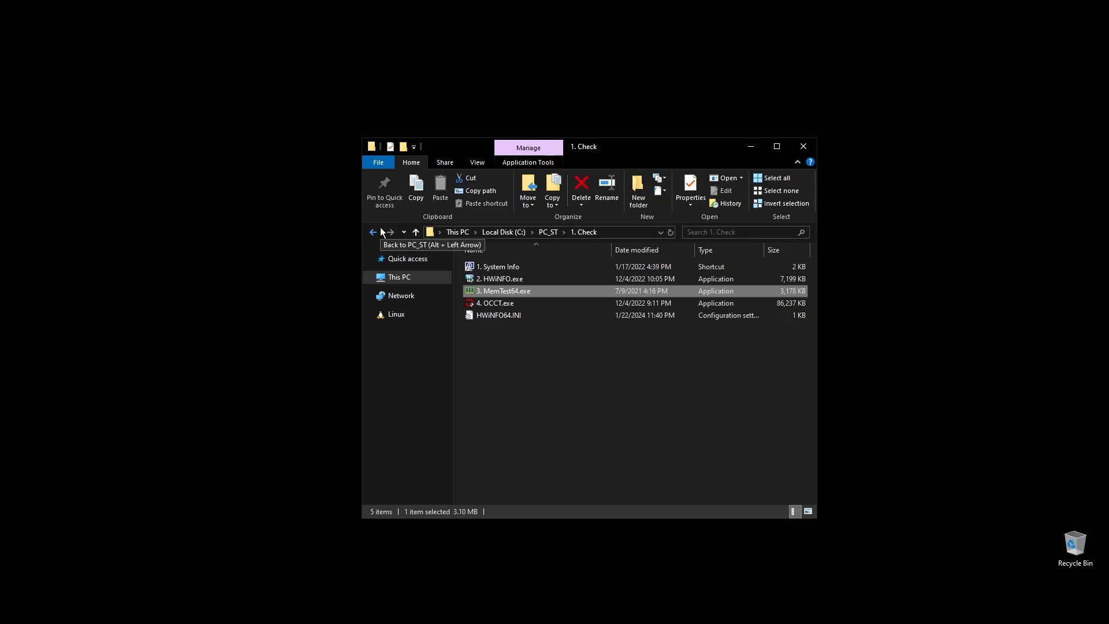
click(496, 303)
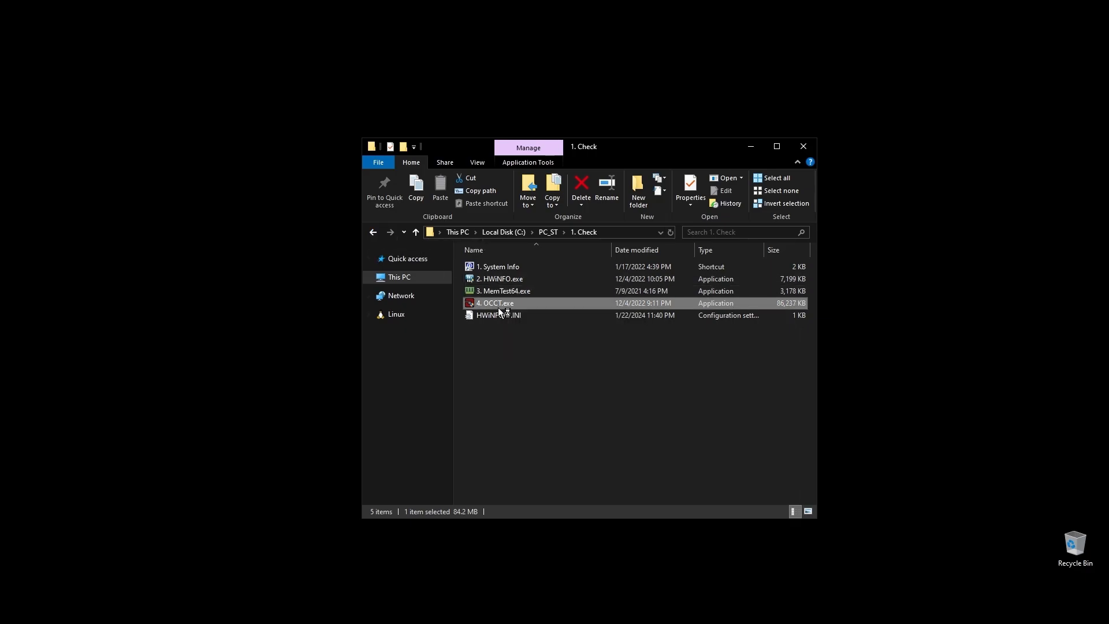
Run an Extreme OCCT CPU test, viewing the frequency and temperature readings
double_click(496, 303)
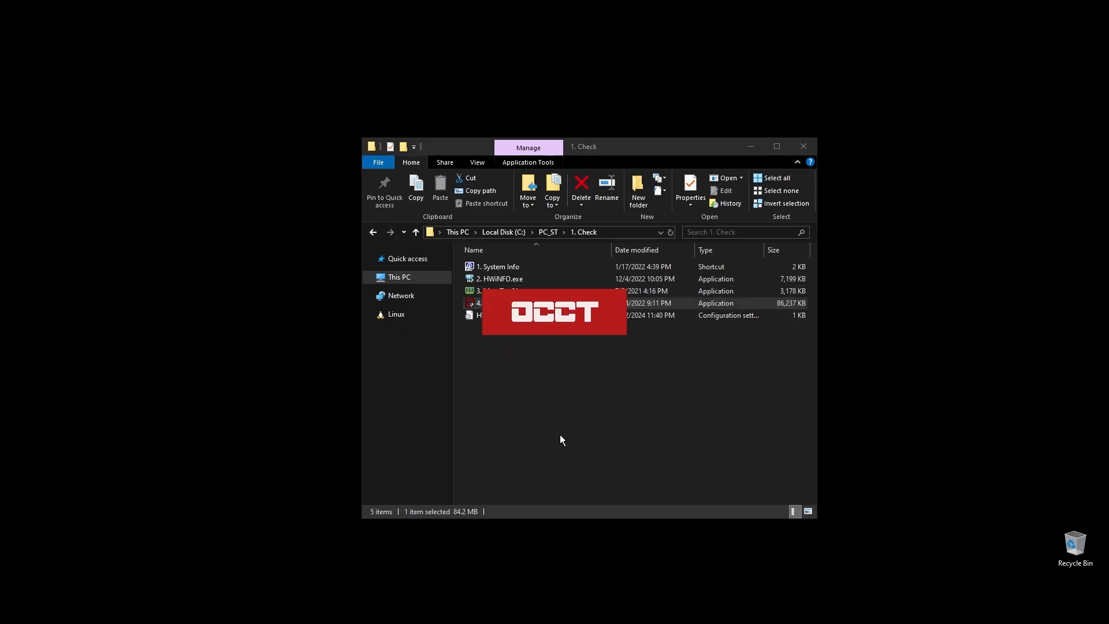
mouse_move(627, 437)
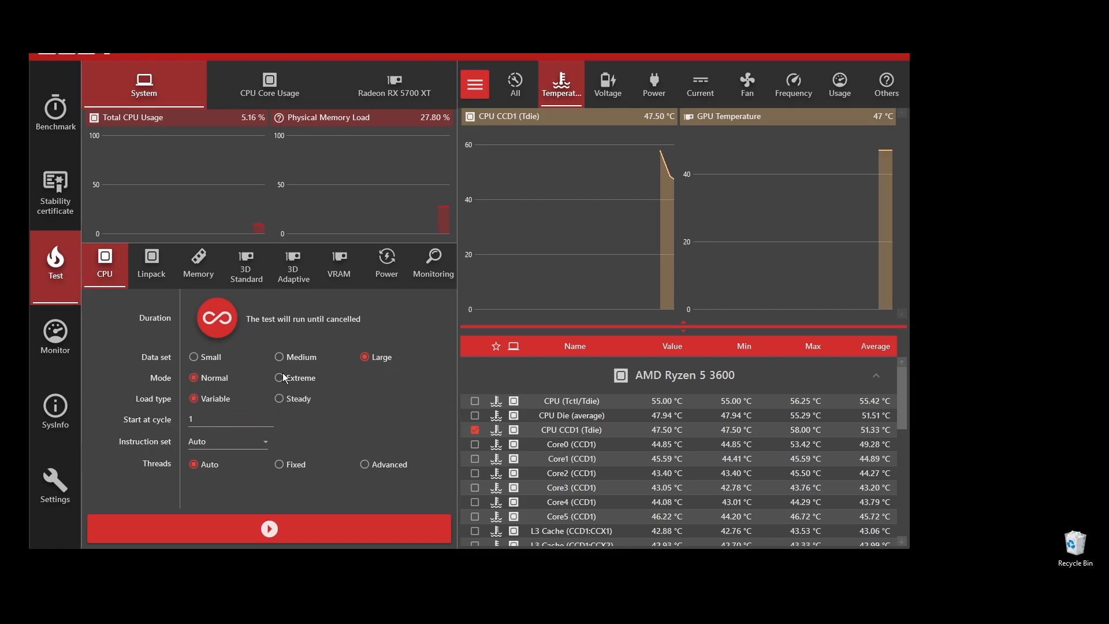
click(269, 529)
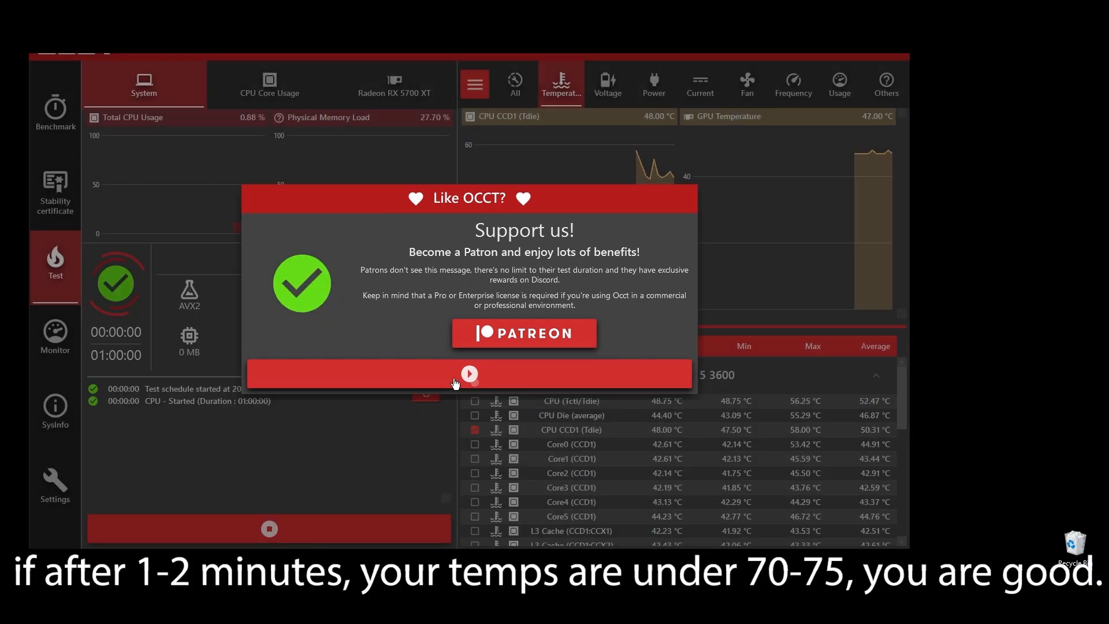
click(468, 374)
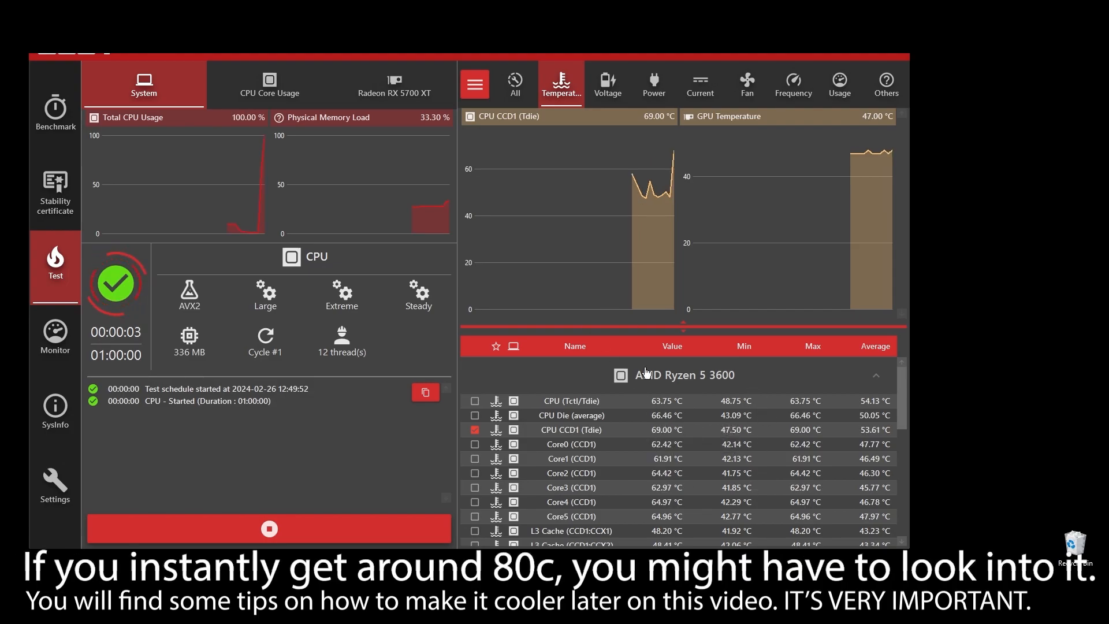
click(793, 83)
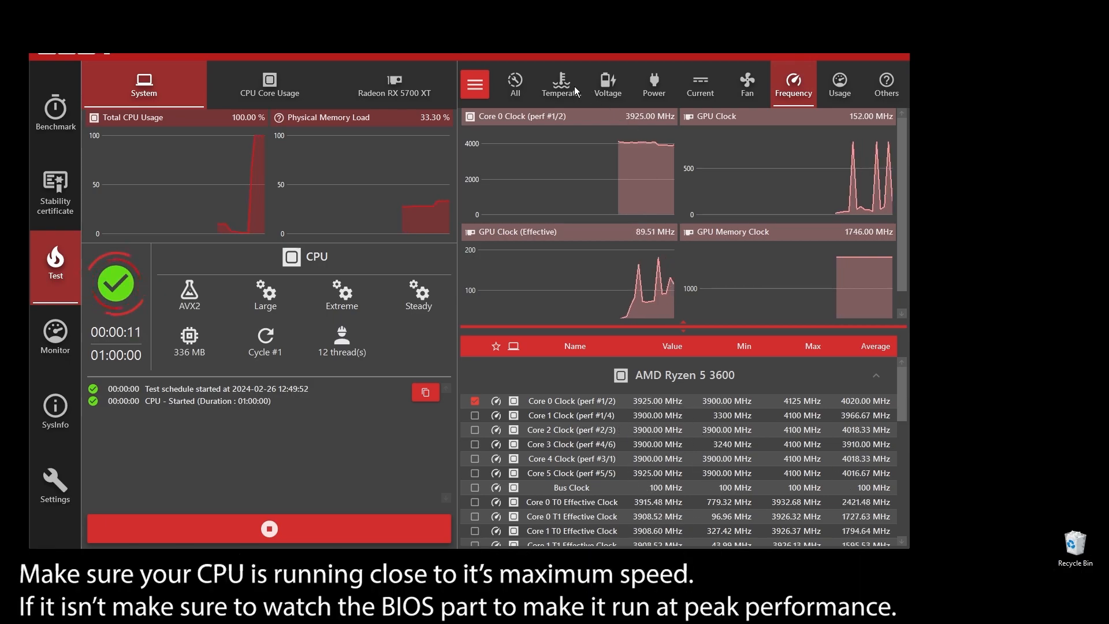
click(561, 85)
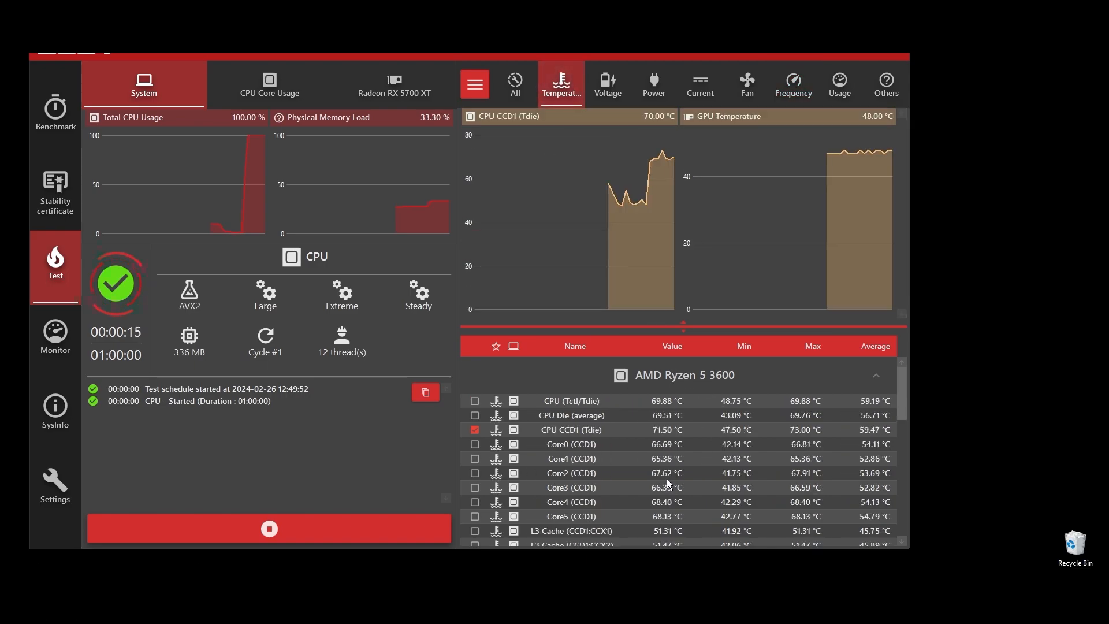
mouse_move(417, 529)
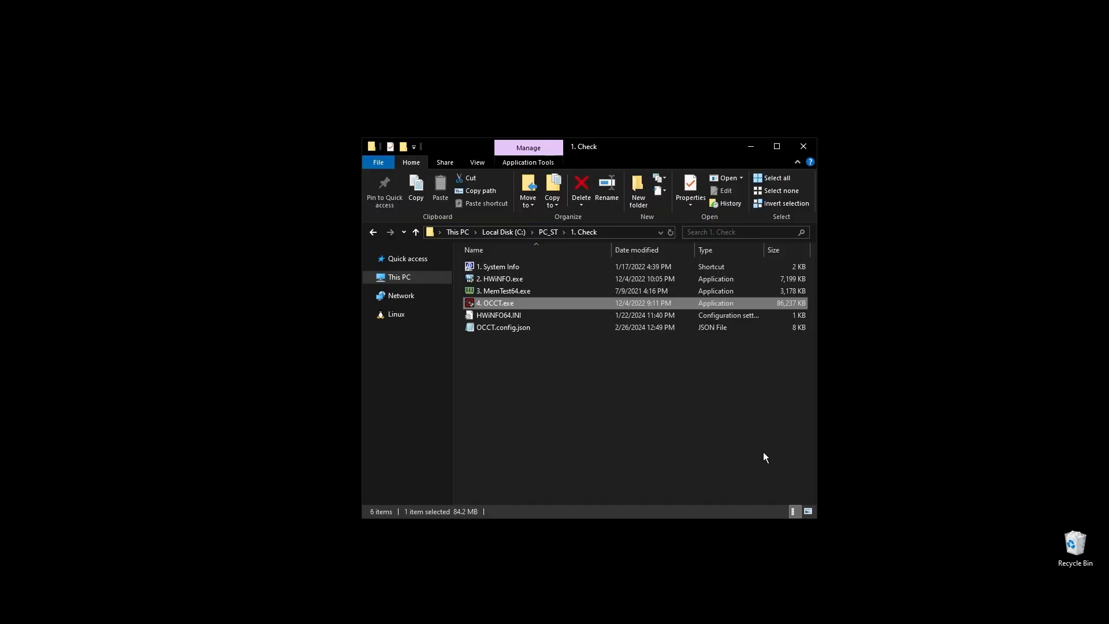
Run Dx Web Setup.exe, accept the agreement and decline the Bing Bar
click(597, 371)
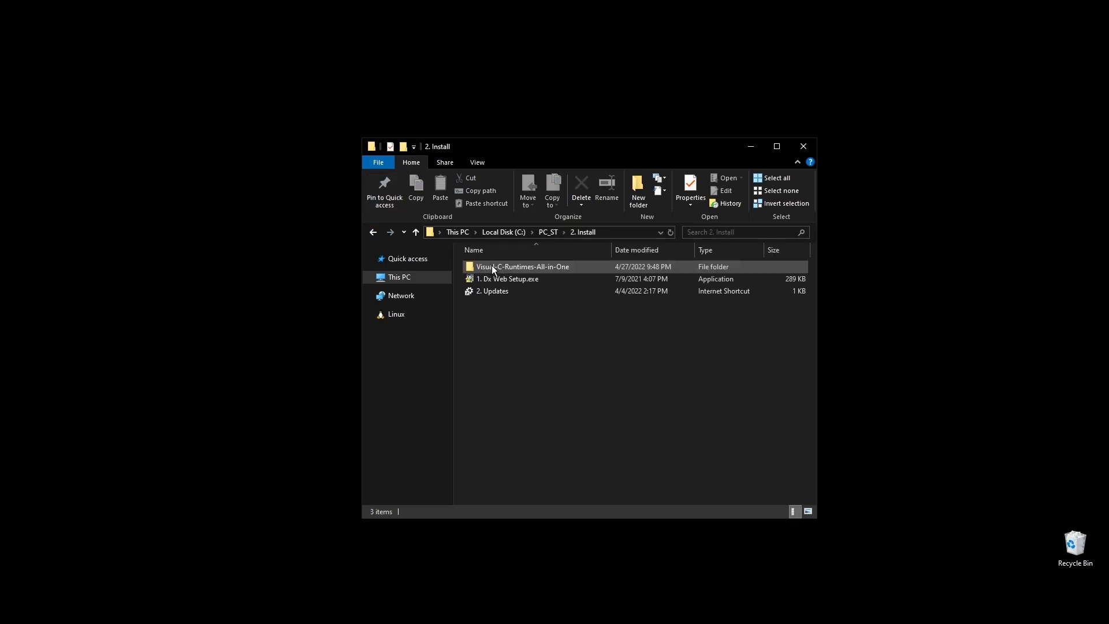
click(507, 279)
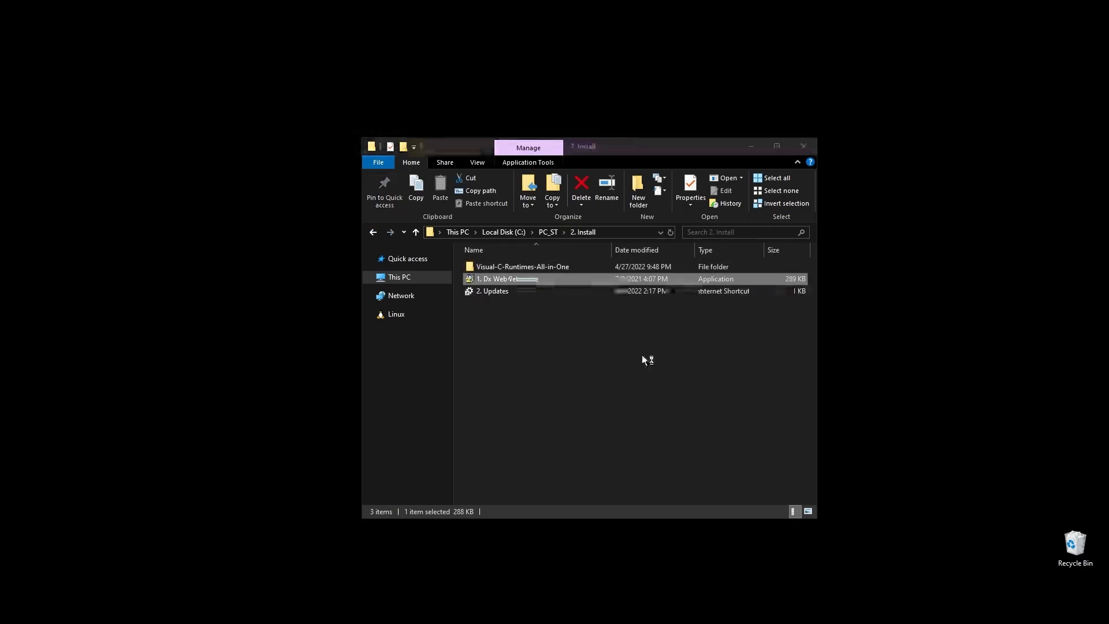
double_click(507, 278)
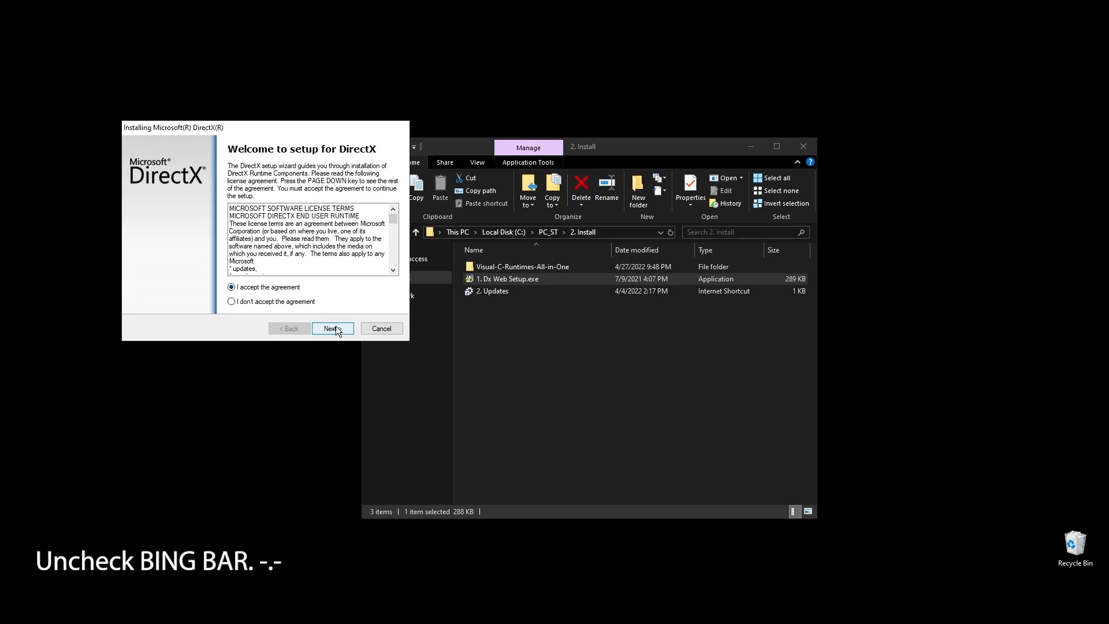
click(333, 328)
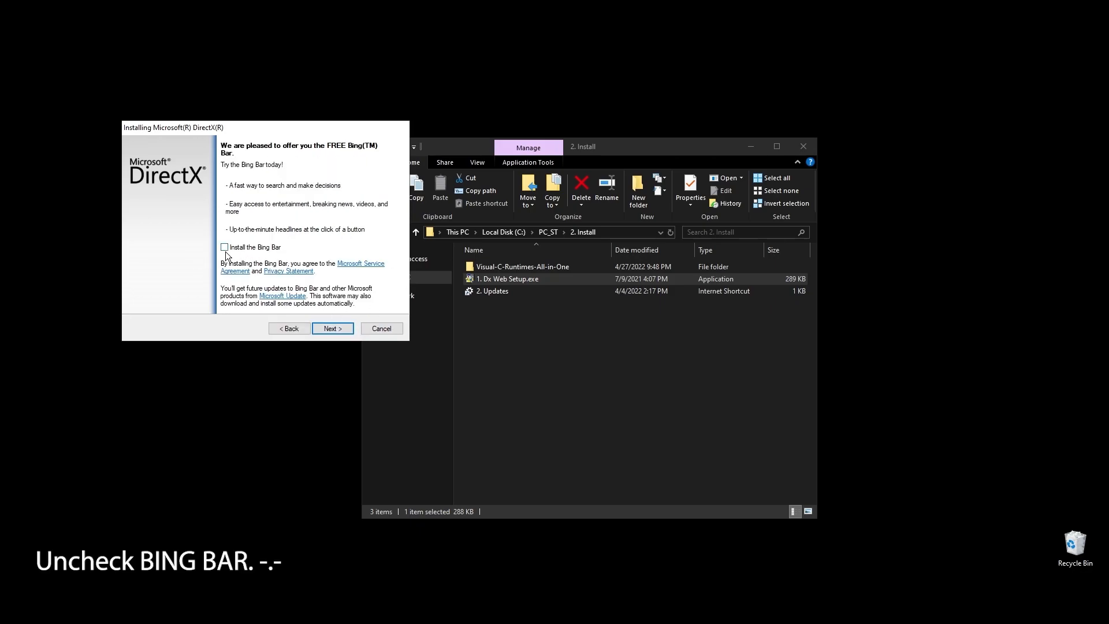
click(333, 328)
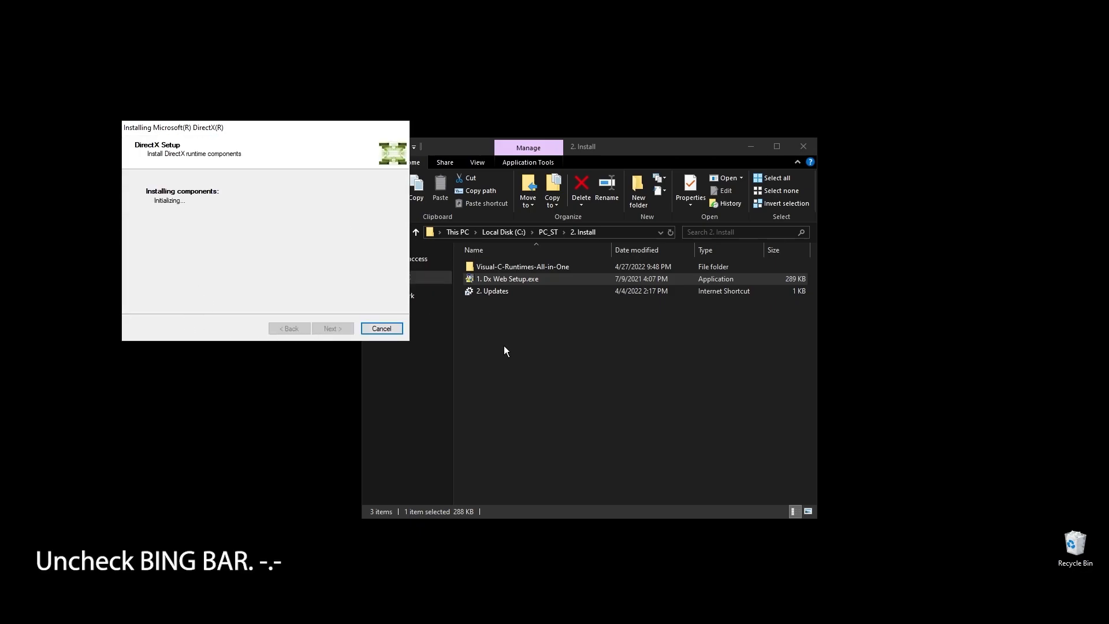
mouse_move(604, 444)
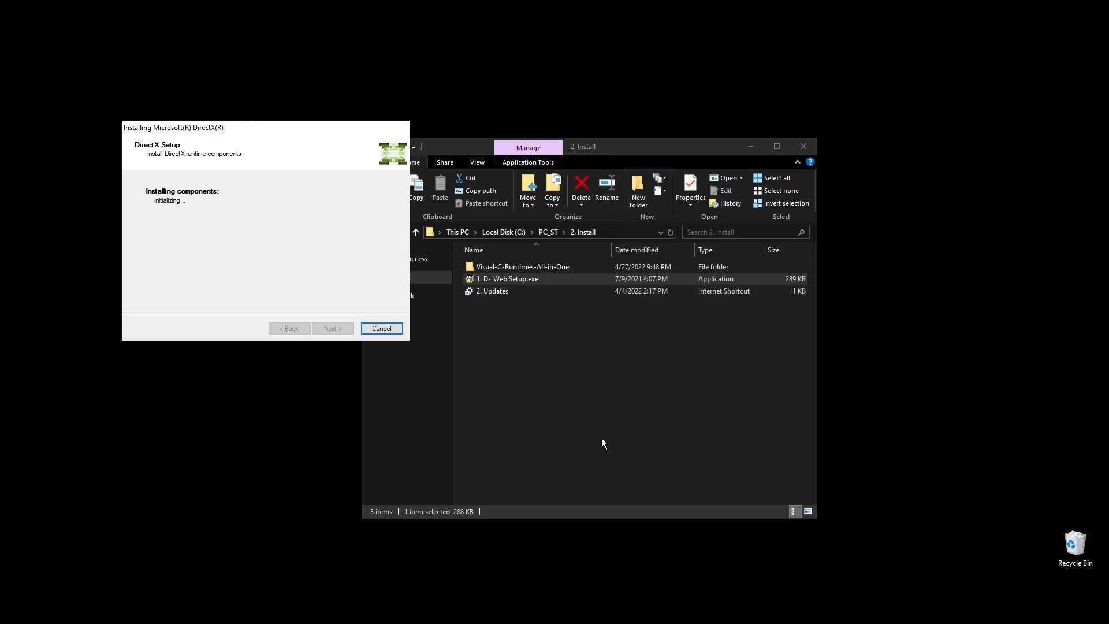
mouse_move(510, 335)
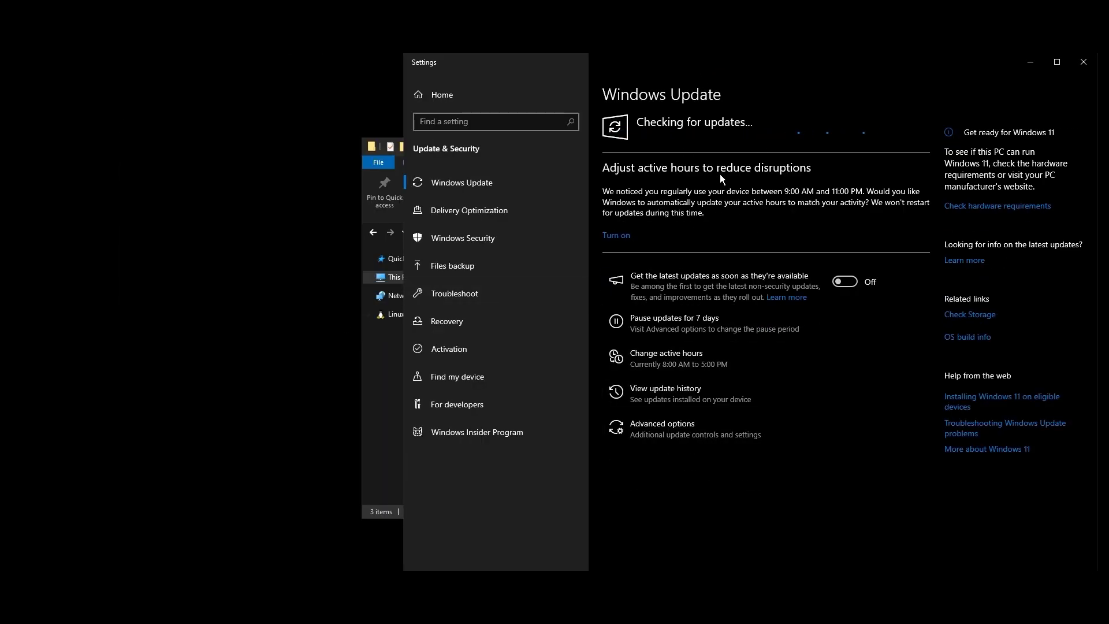
mouse_move(814, 180)
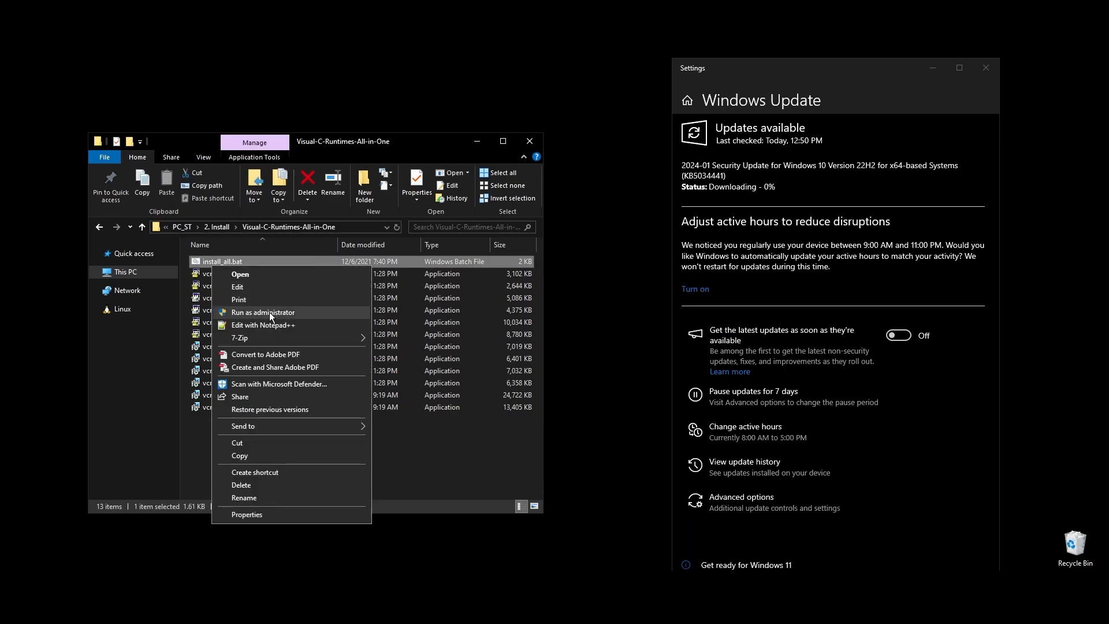
Run install_all.bat as administrator to install all Visual C++ runtimes
click(263, 312)
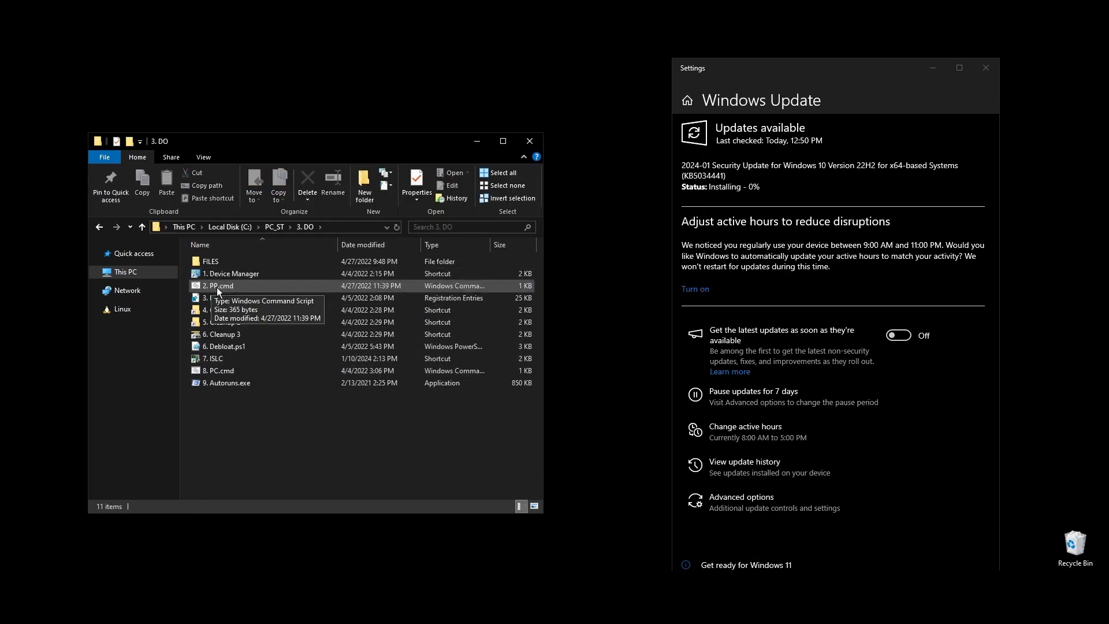
Select 2. PP.cmd and open the context menu for 3. Registry.reg
click(218, 285)
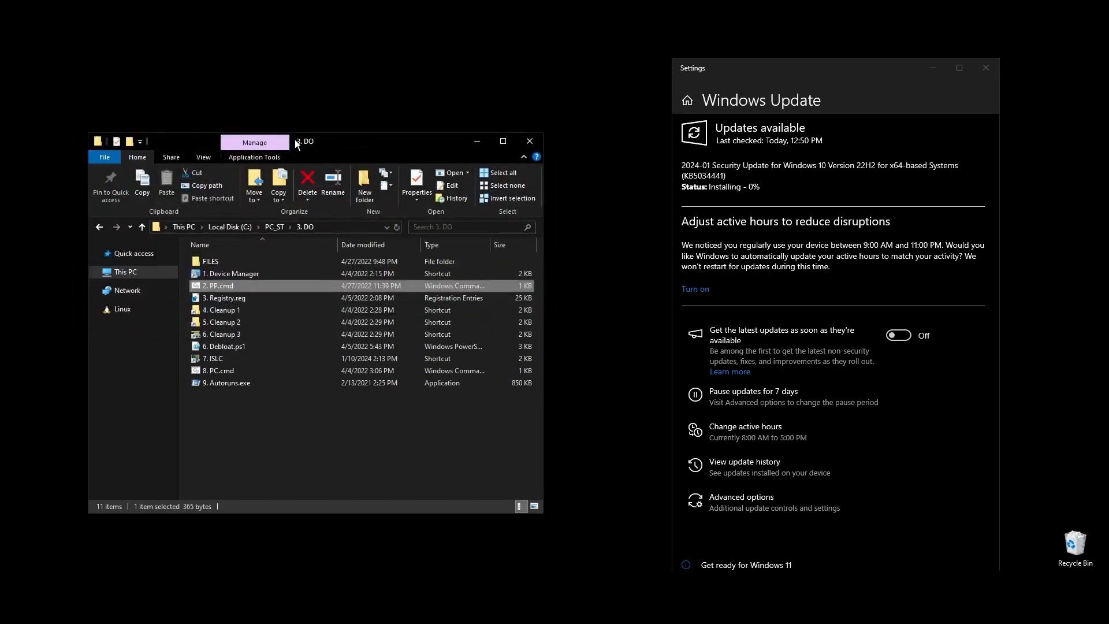
mouse_move(185, 280)
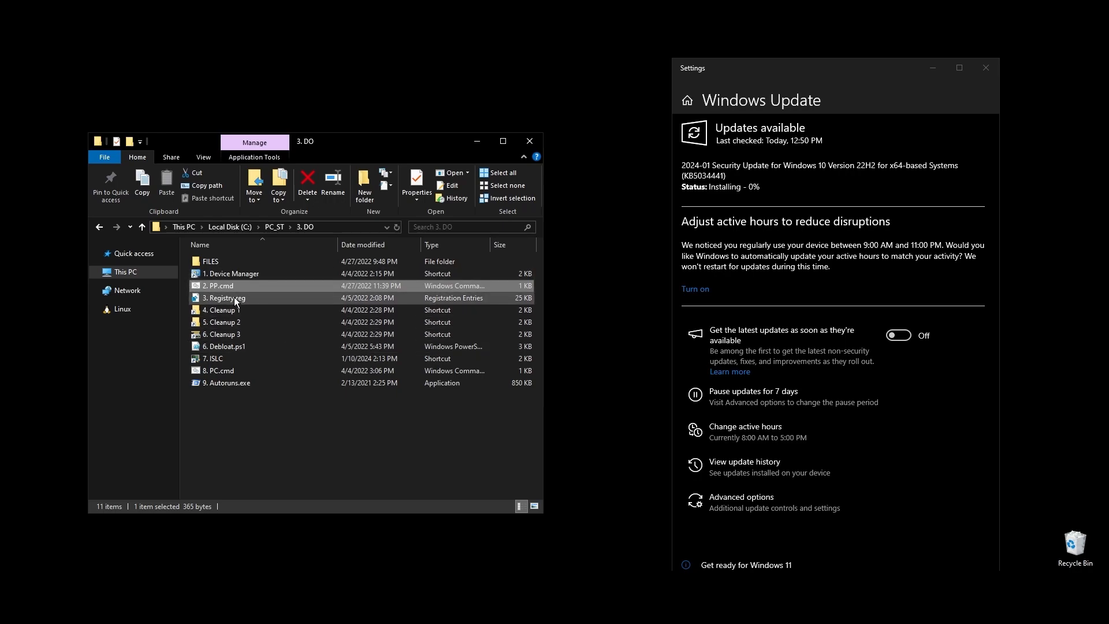
right_click(224, 298)
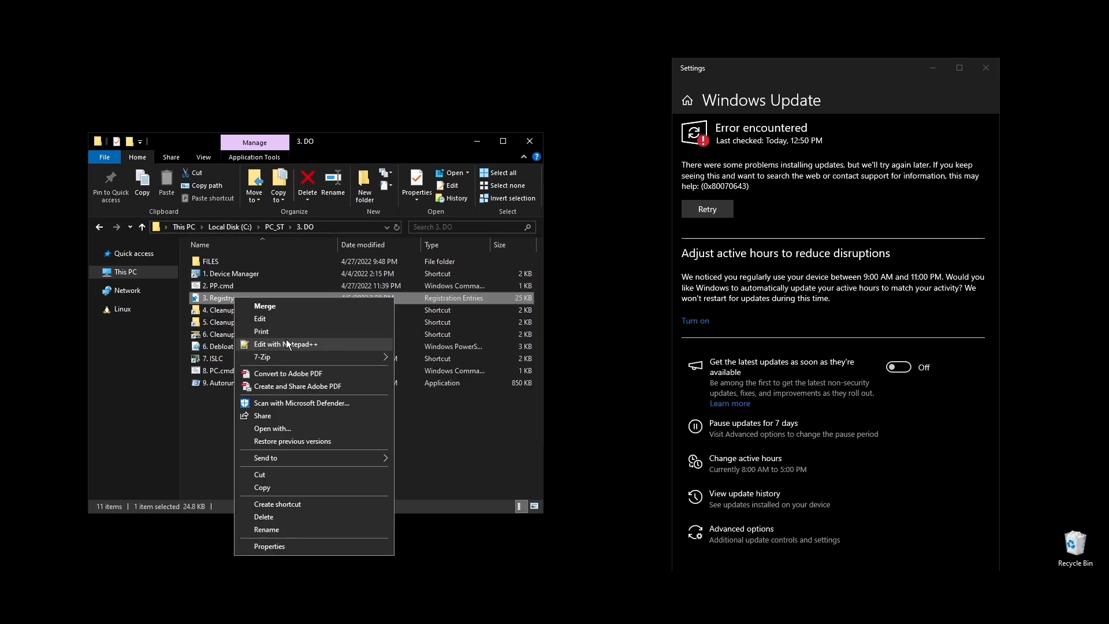
click(285, 344)
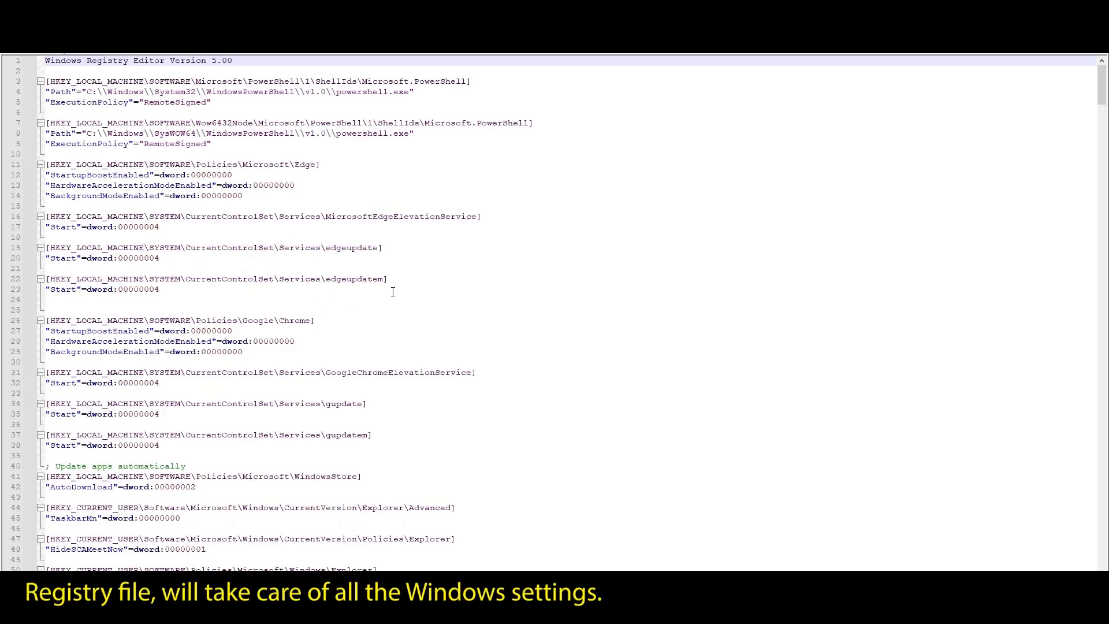
scroll(down, 3)
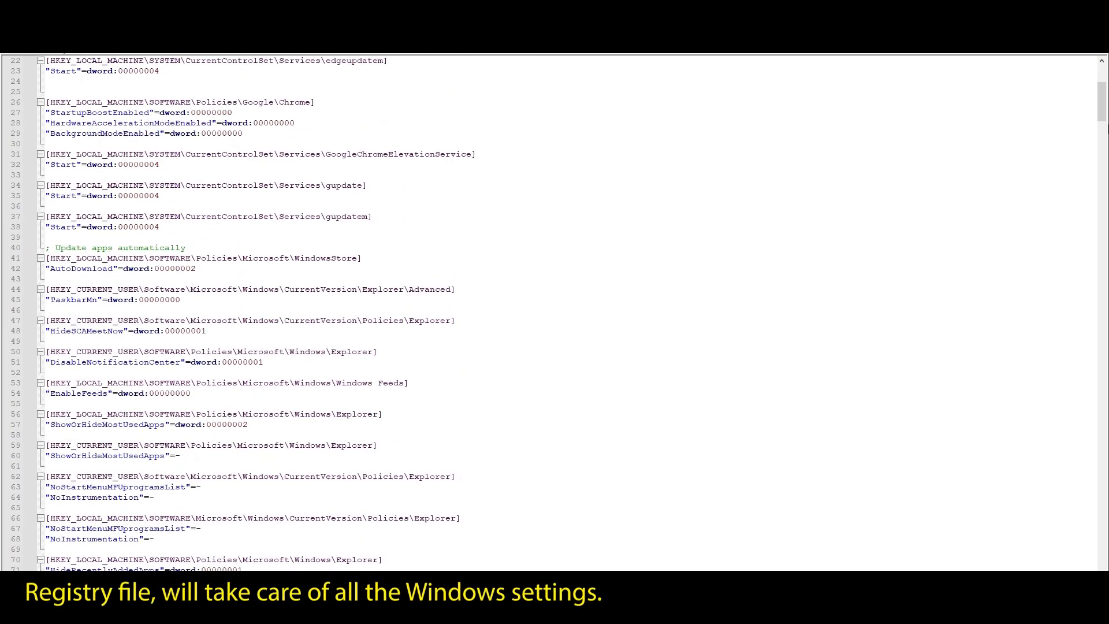
scroll(down, 3)
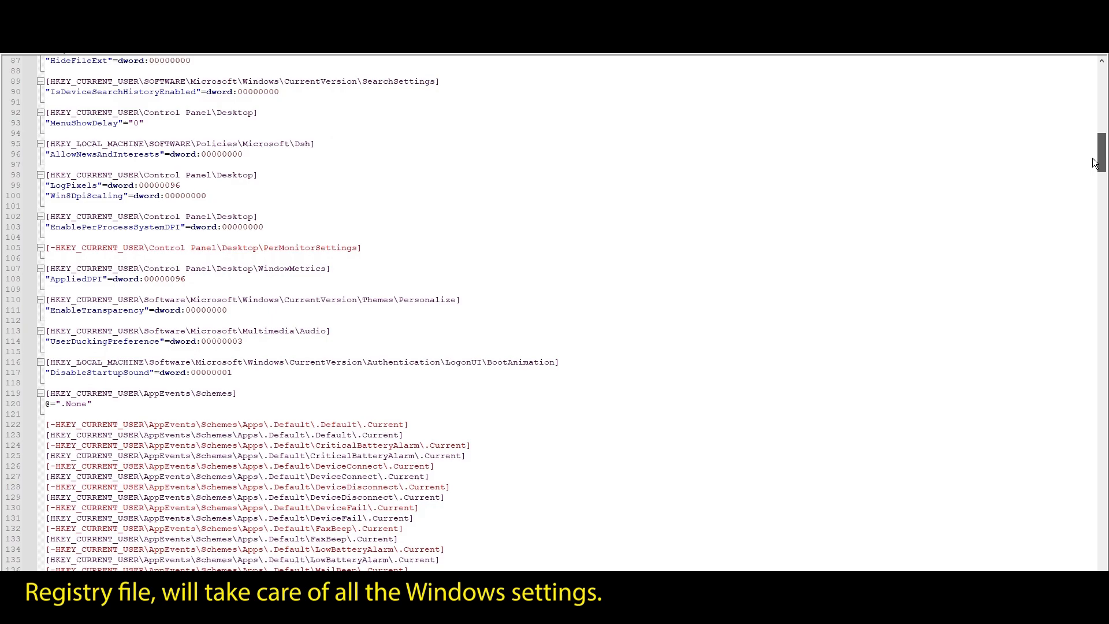
scroll(down, 3)
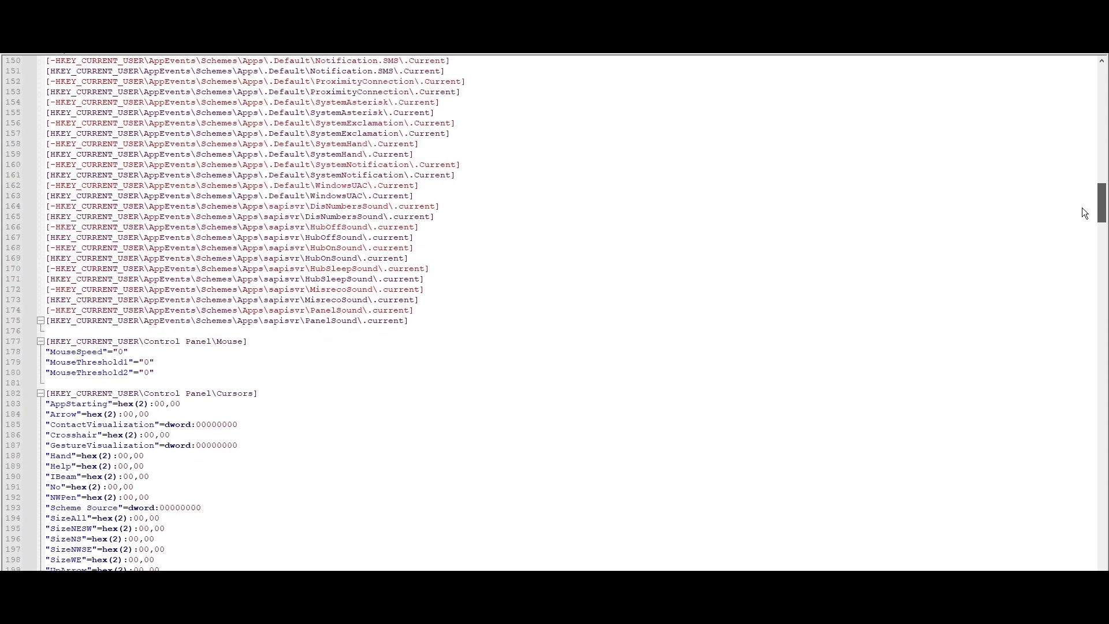
scroll(down, 3)
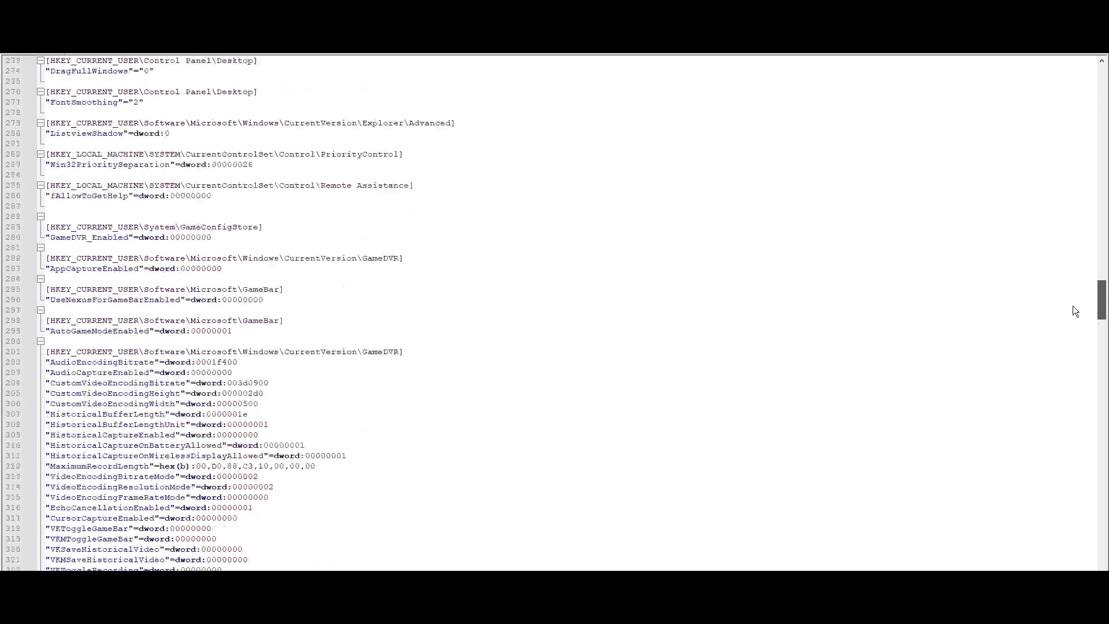
scroll(down, 3)
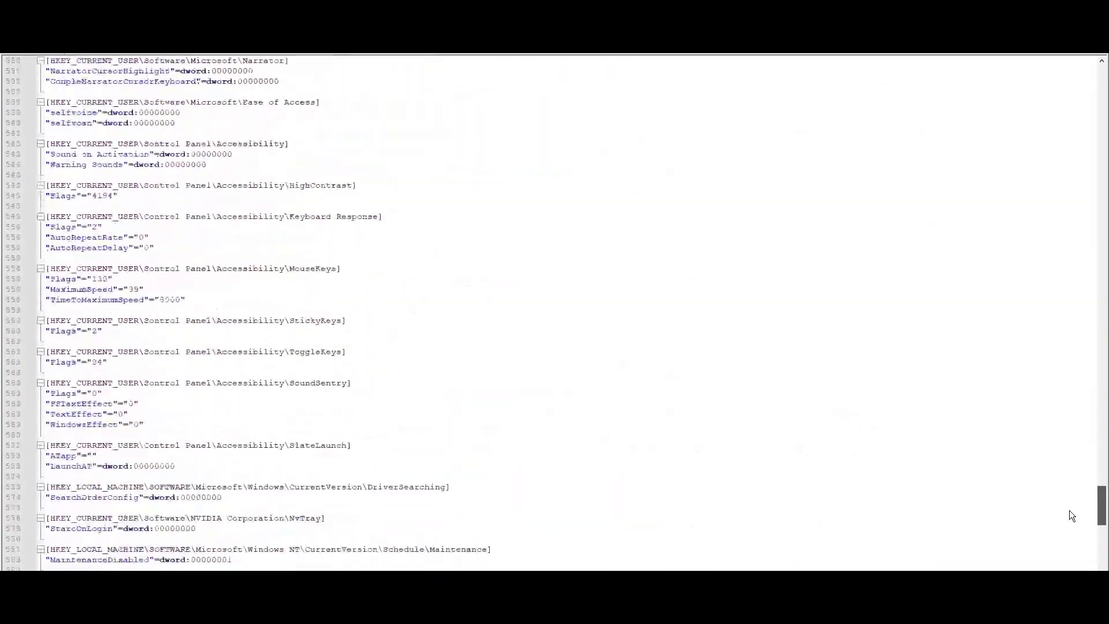
scroll(down, 3)
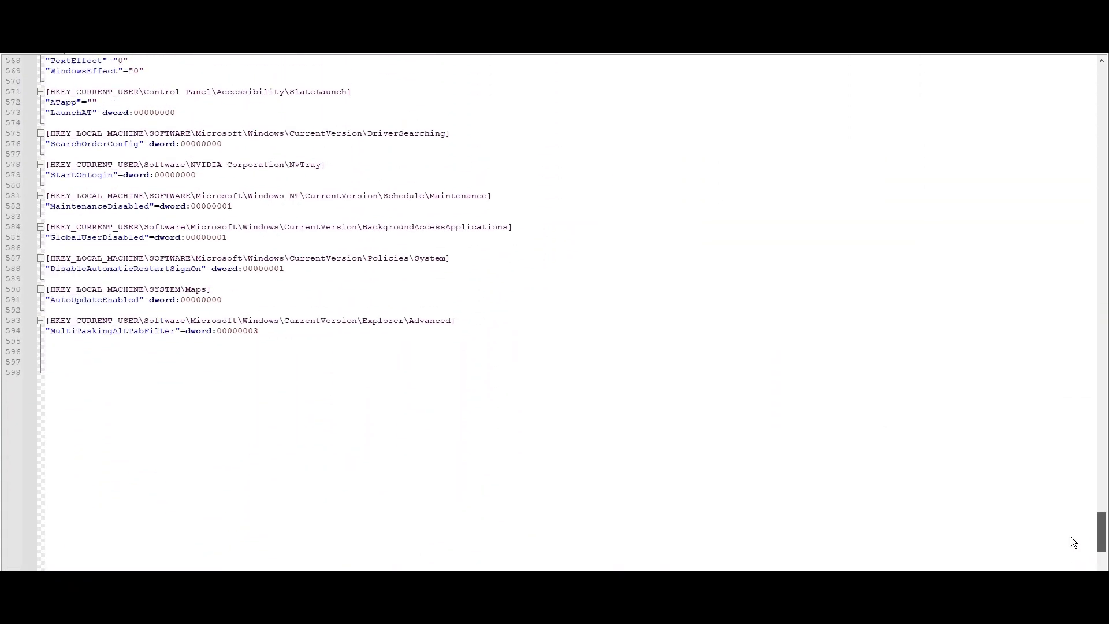
scroll(up, 3)
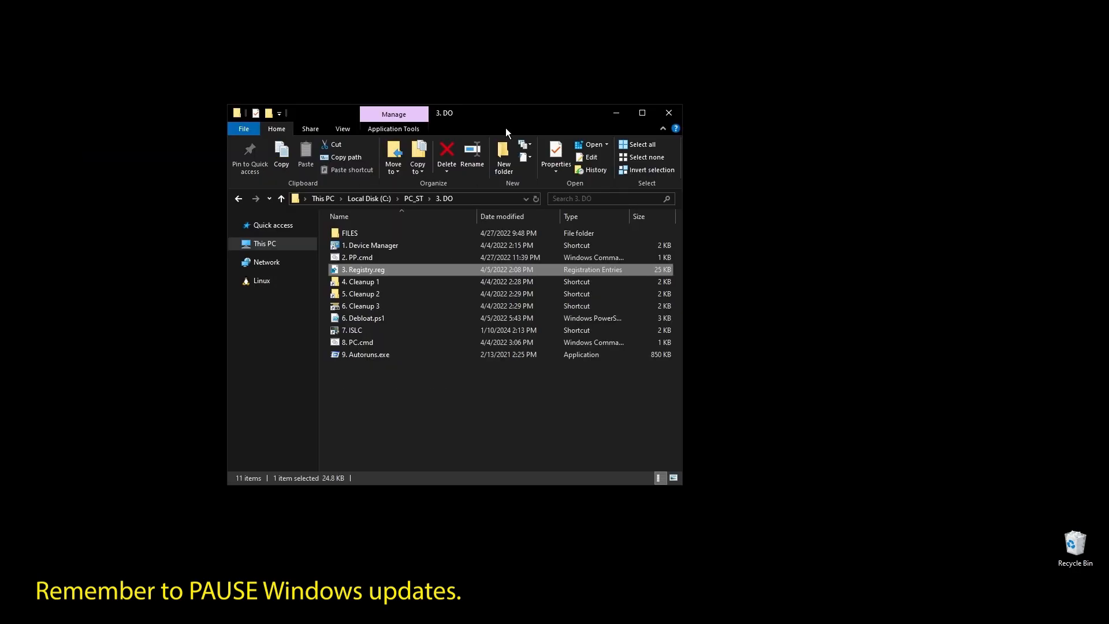
mouse_move(364, 279)
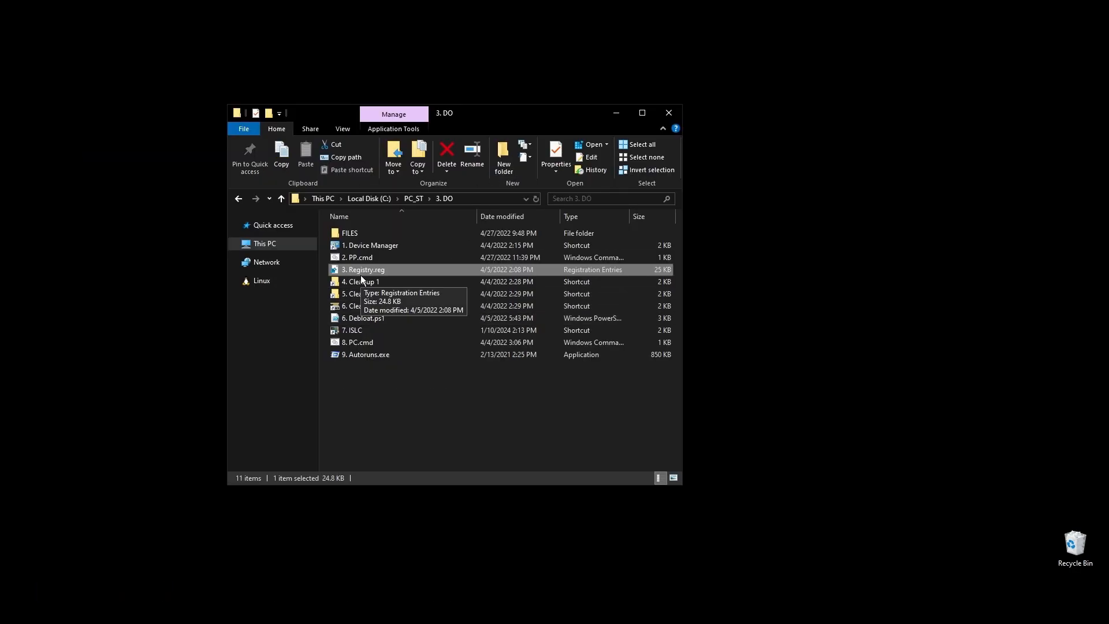
Merge 3. Registry.reg and confirm the Registry Editor success message
double_click(362, 269)
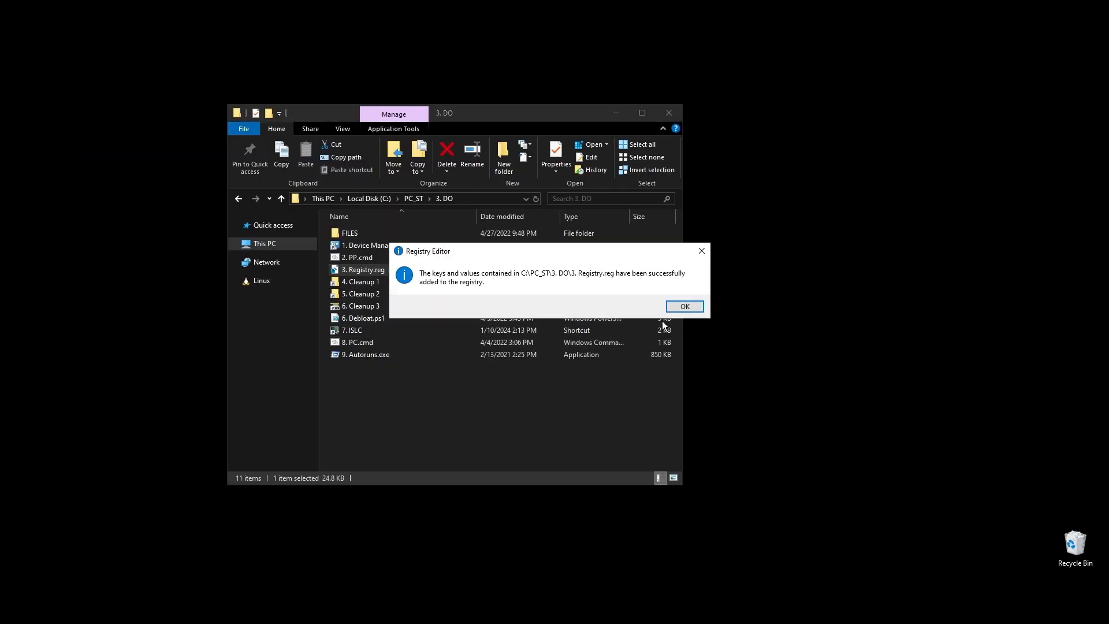
click(685, 307)
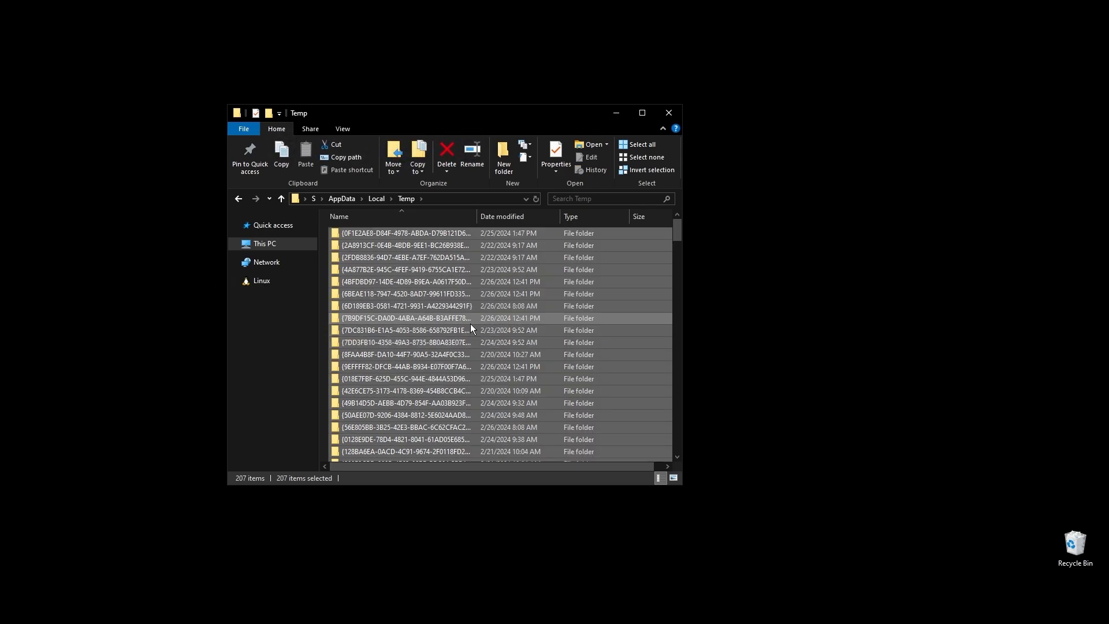
Delete everything in %temp% and in C:\Windows\Temp
click(446, 152)
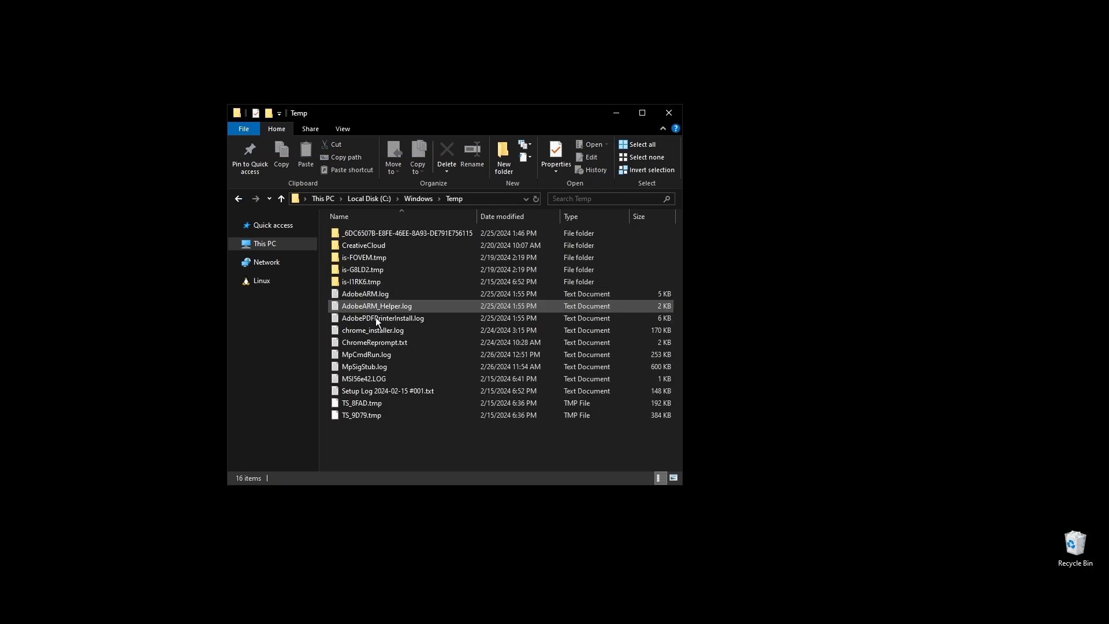
click(446, 155)
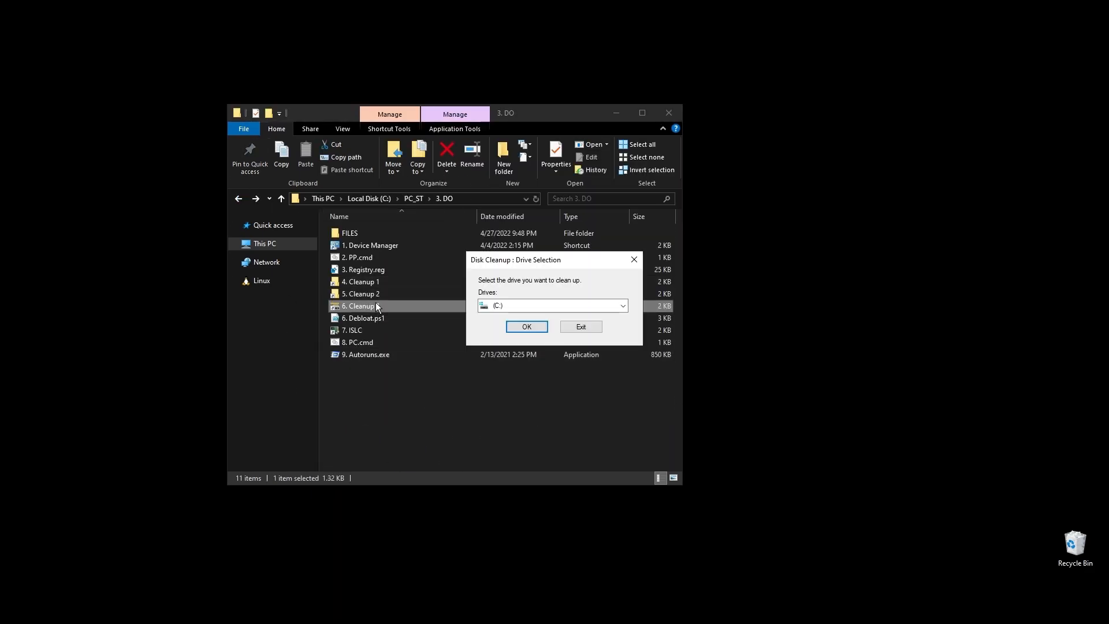
Clean the checked junk categories, about 338 MB, from drive C: with Disk Cleanup
click(527, 326)
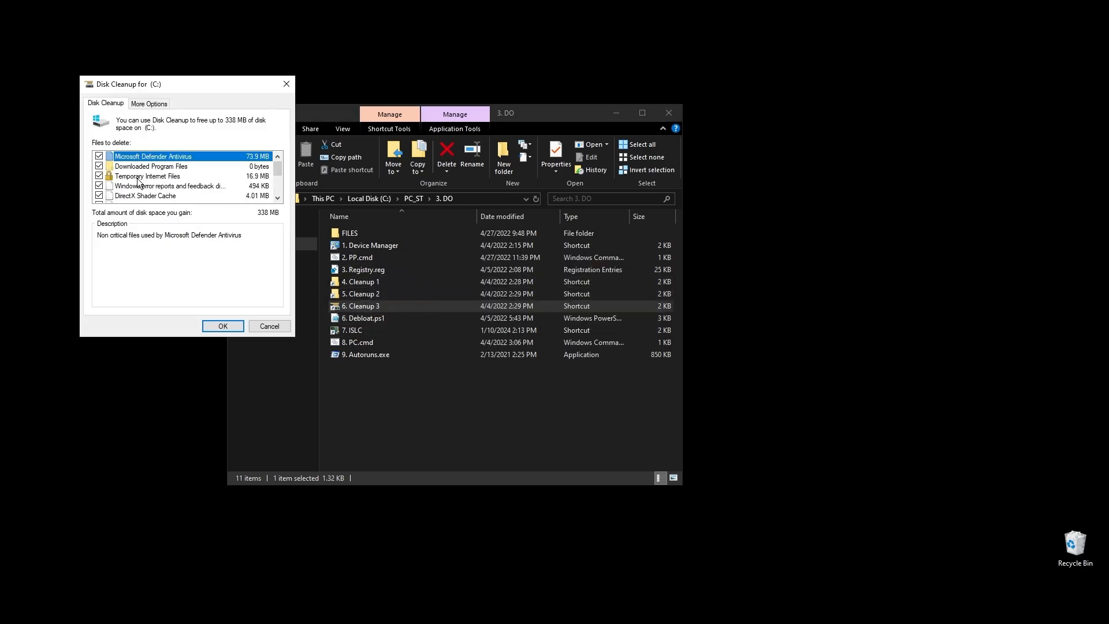
click(223, 325)
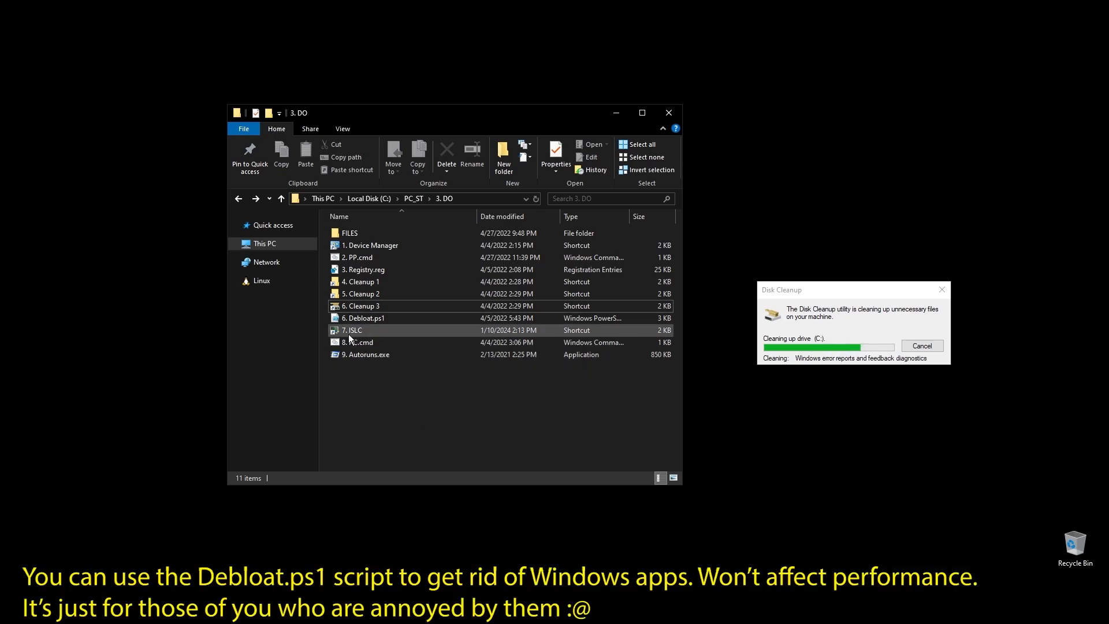
click(354, 330)
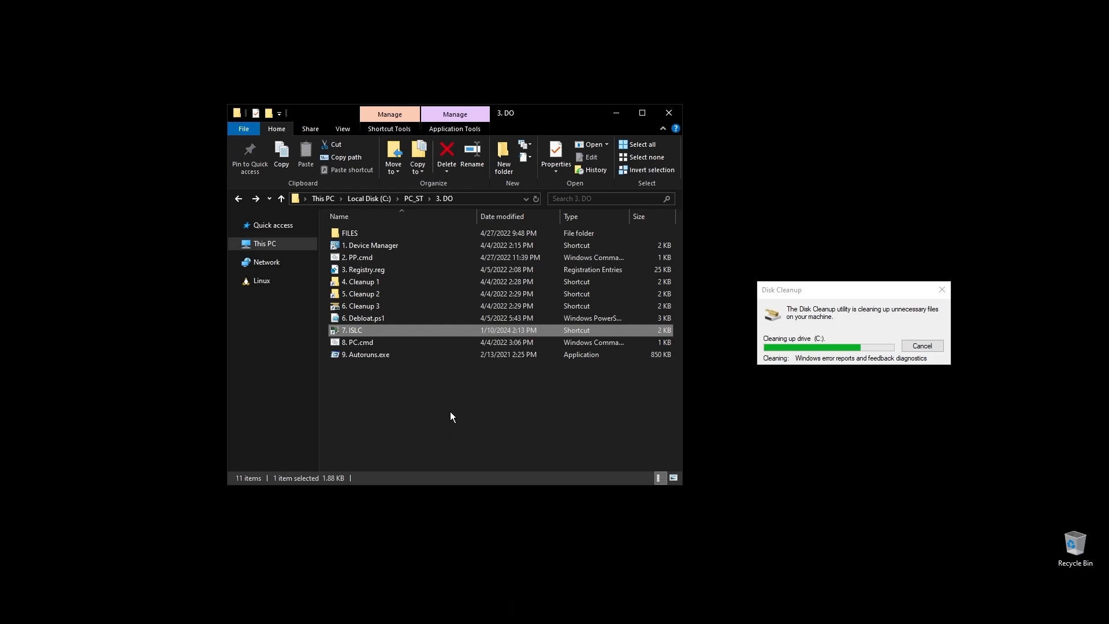
mouse_move(471, 413)
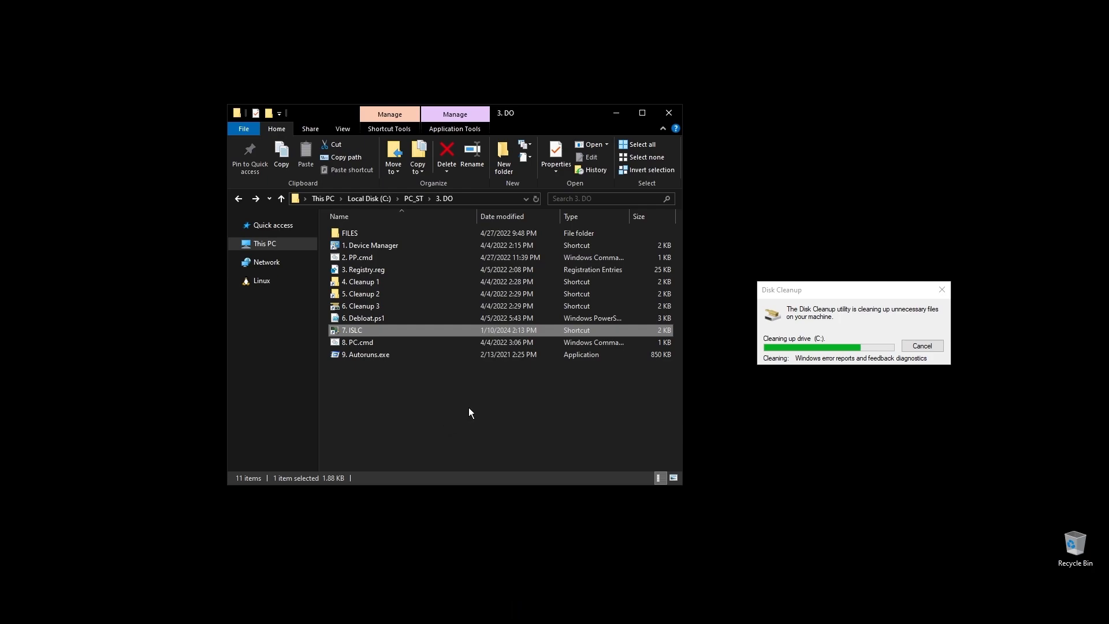
mouse_move(466, 413)
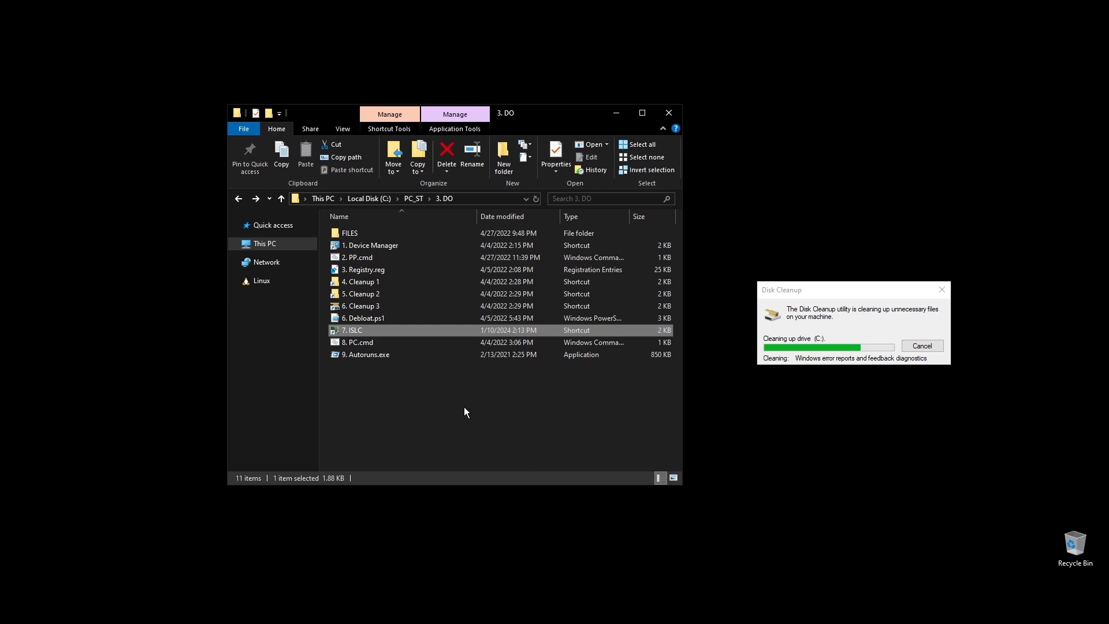
Launch 7. ISLC and start monitoring with an 8192 MB threshold and 0.50 ms timer resolution
double_click(354, 330)
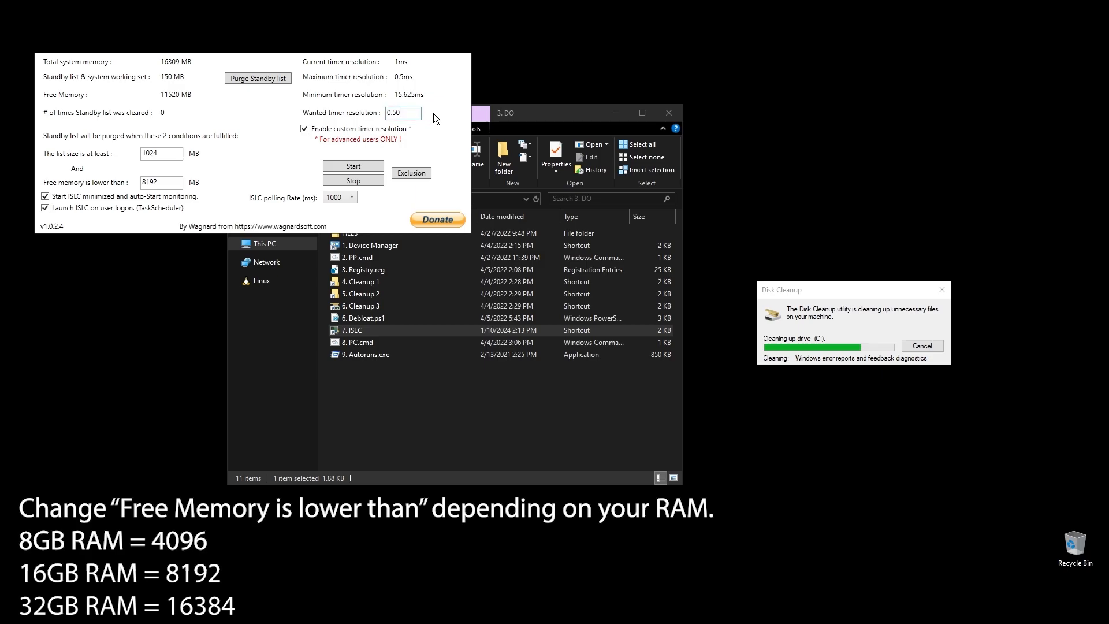
click(353, 166)
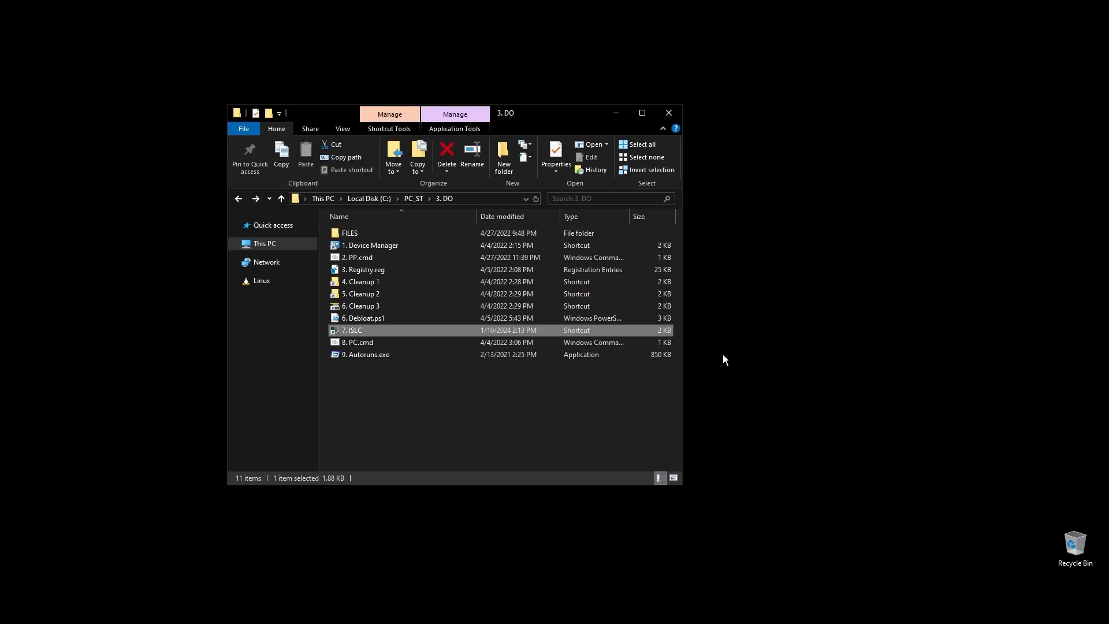
Run 8. PC.cmd as administrator
right_click(354, 342)
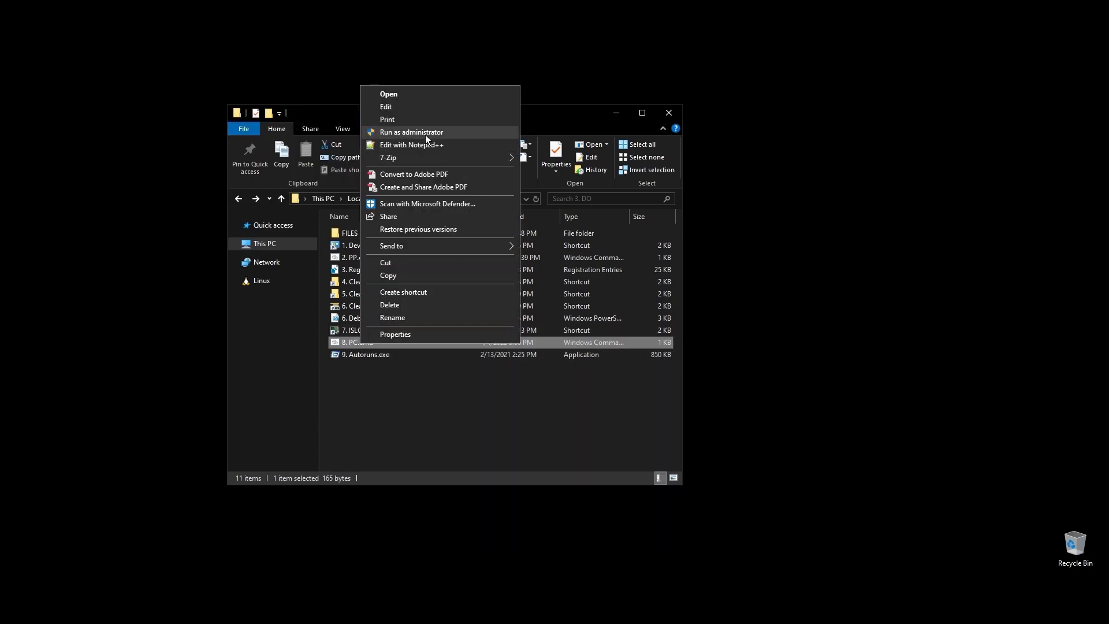
click(411, 132)
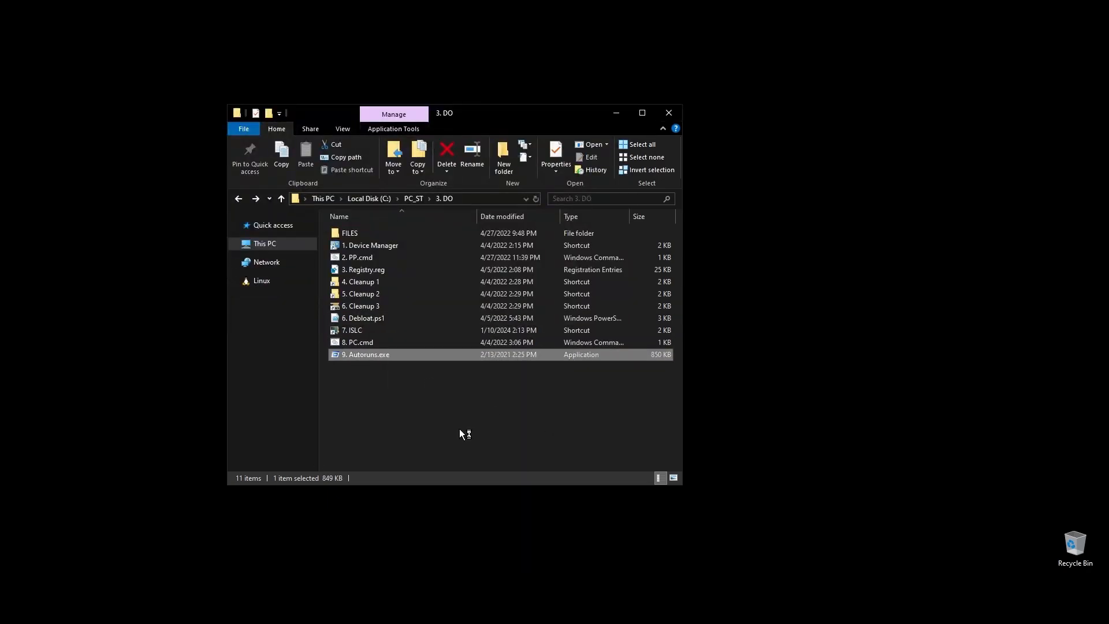
In Autoruns, disable Lightshot at logon plus a third-party service and WslInstaller, then close it
double_click(368, 355)
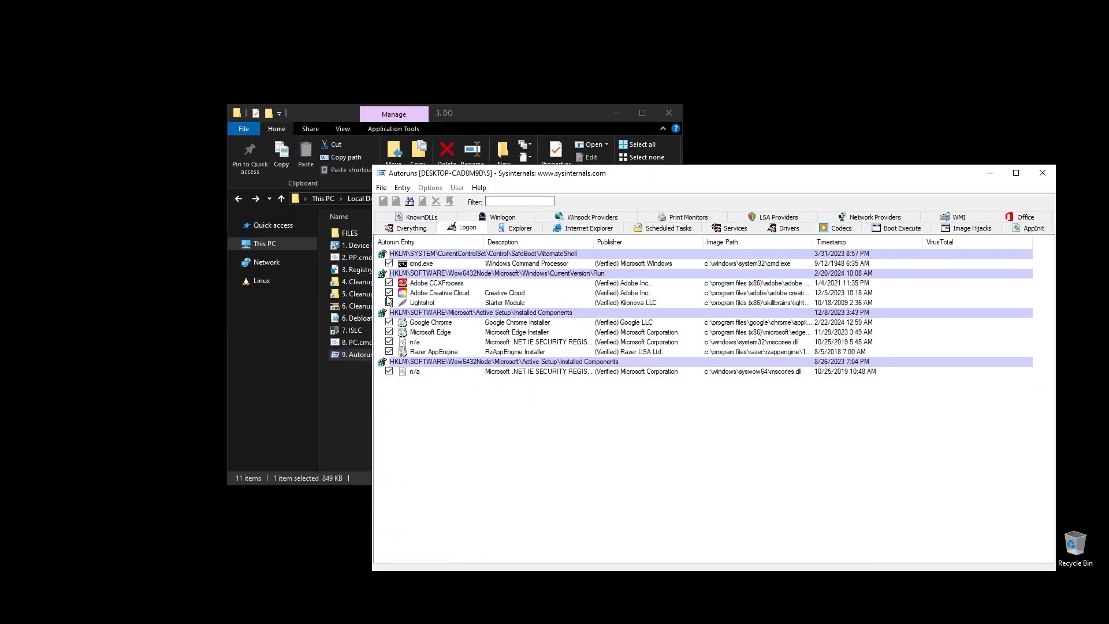
click(388, 303)
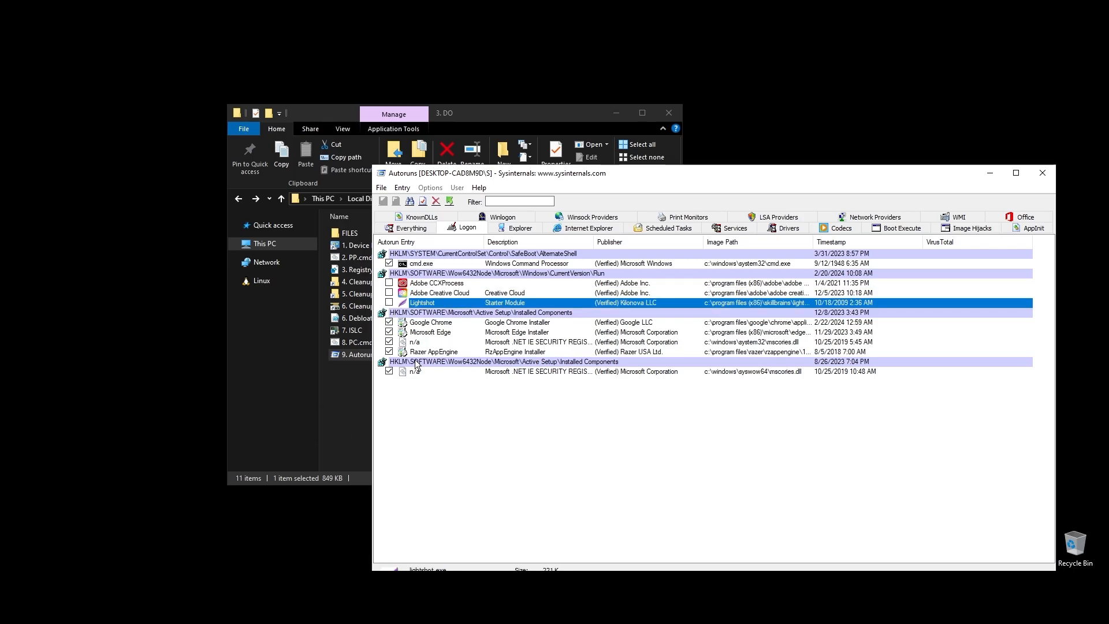
click(667, 228)
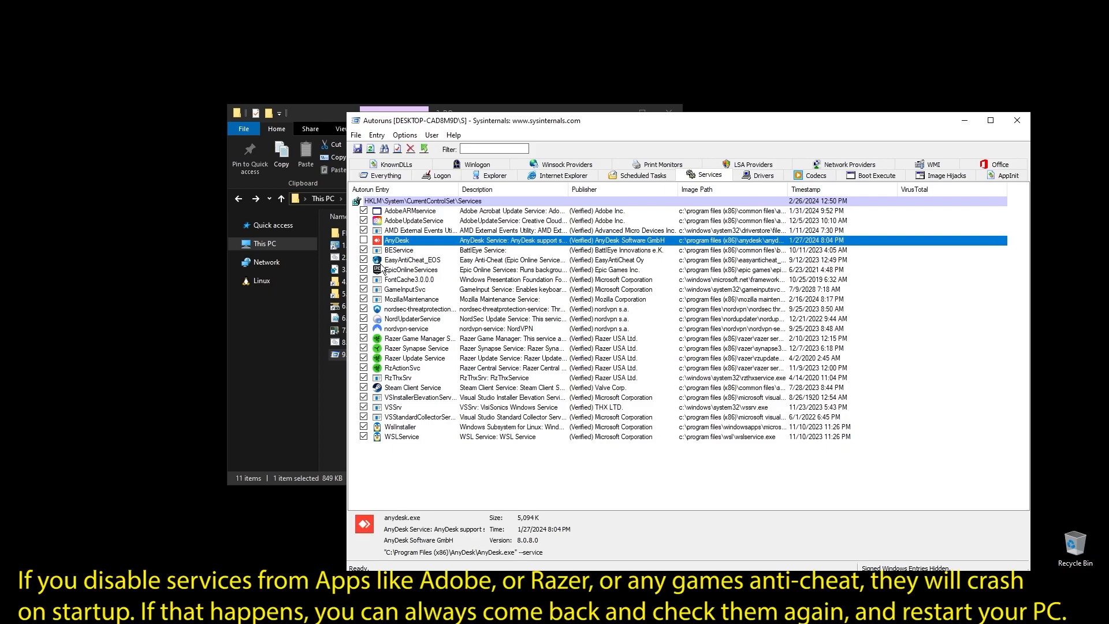
click(417, 308)
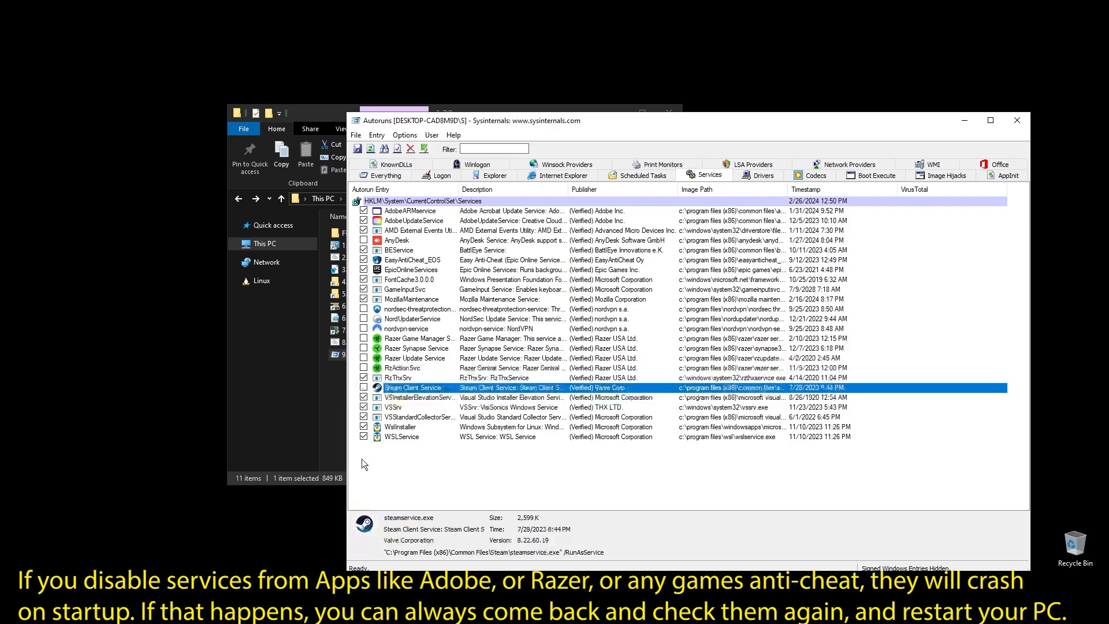
click(400, 426)
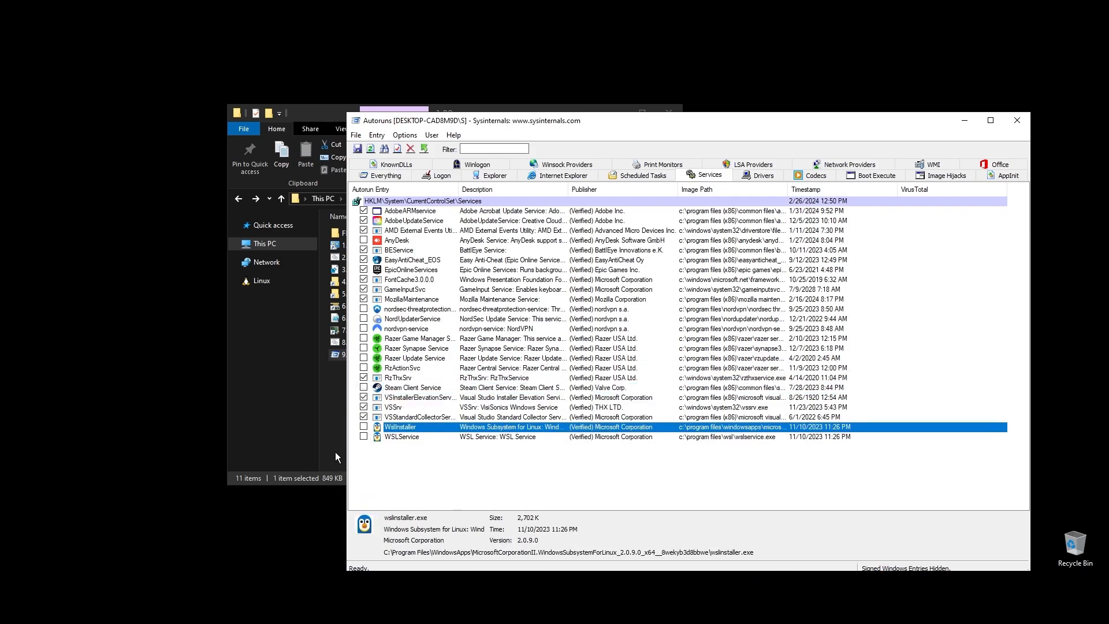
click(1017, 121)
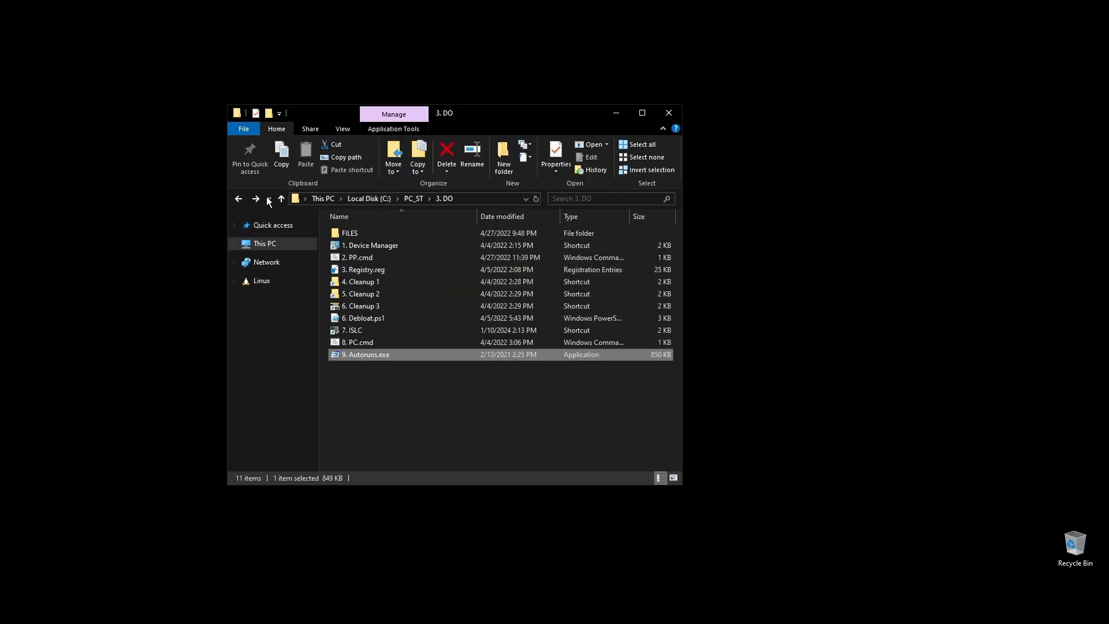
Go up to PC_ST, then into 4. GPU and its DDU subfolder
click(280, 199)
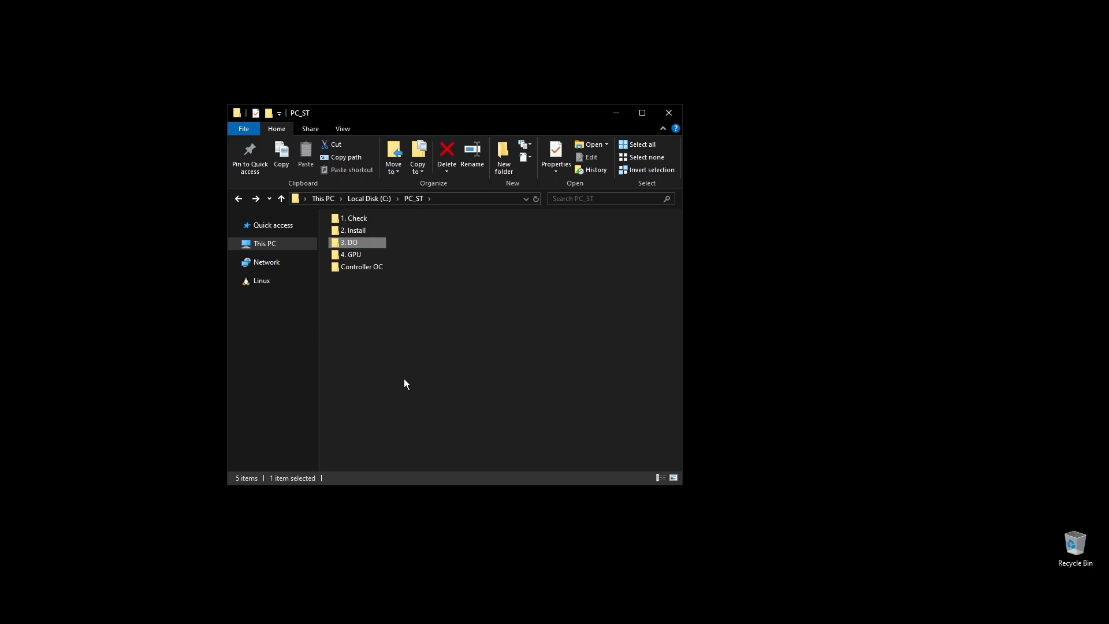
double_click(349, 254)
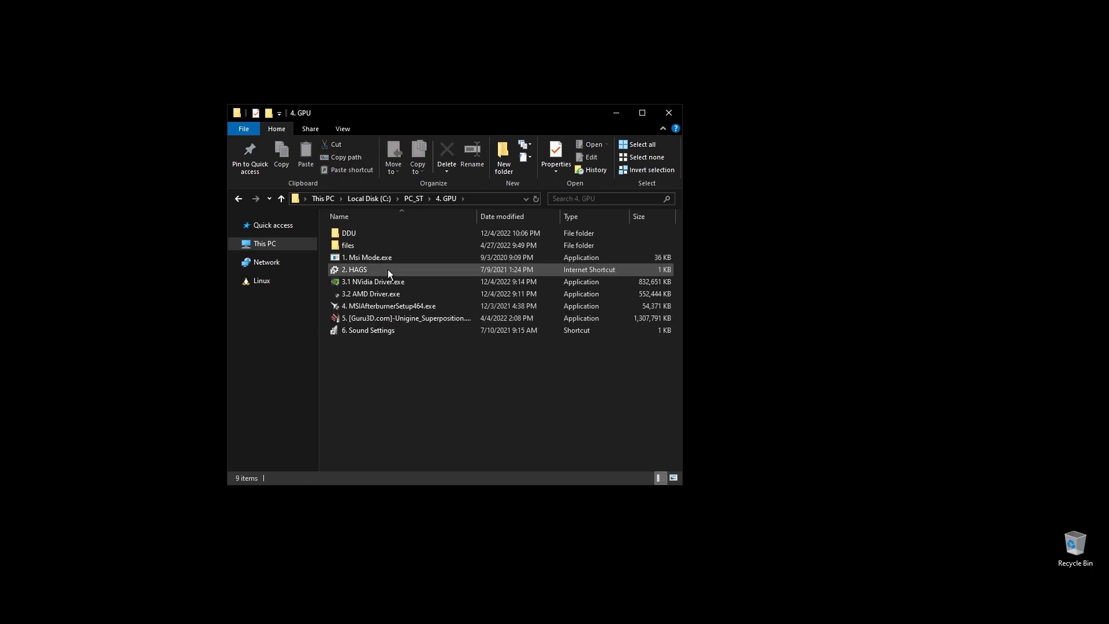
mouse_move(369, 233)
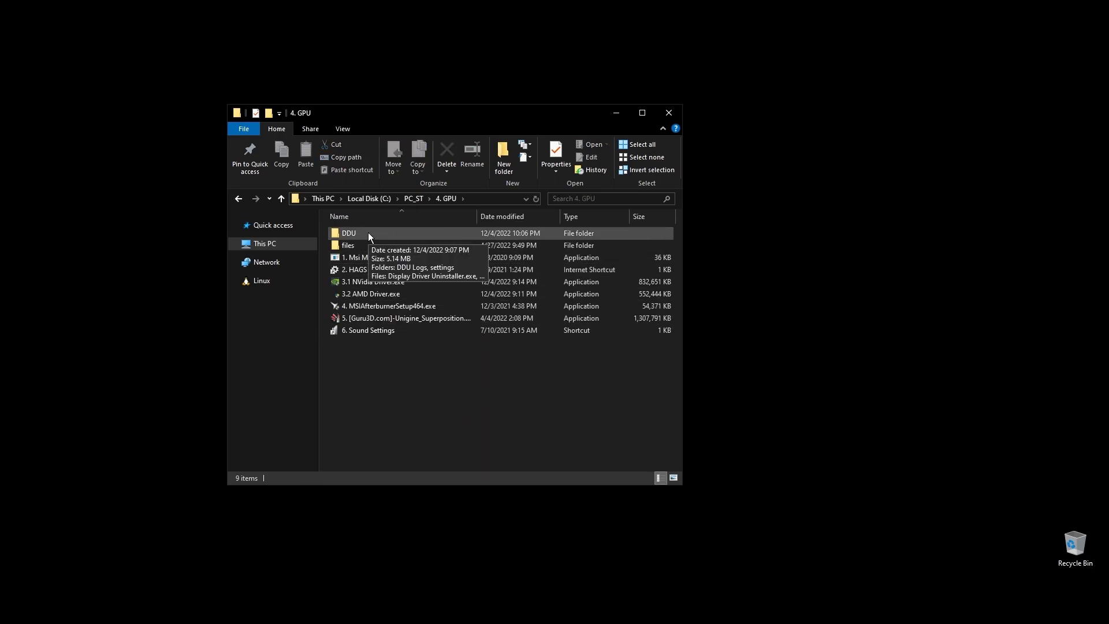
double_click(349, 233)
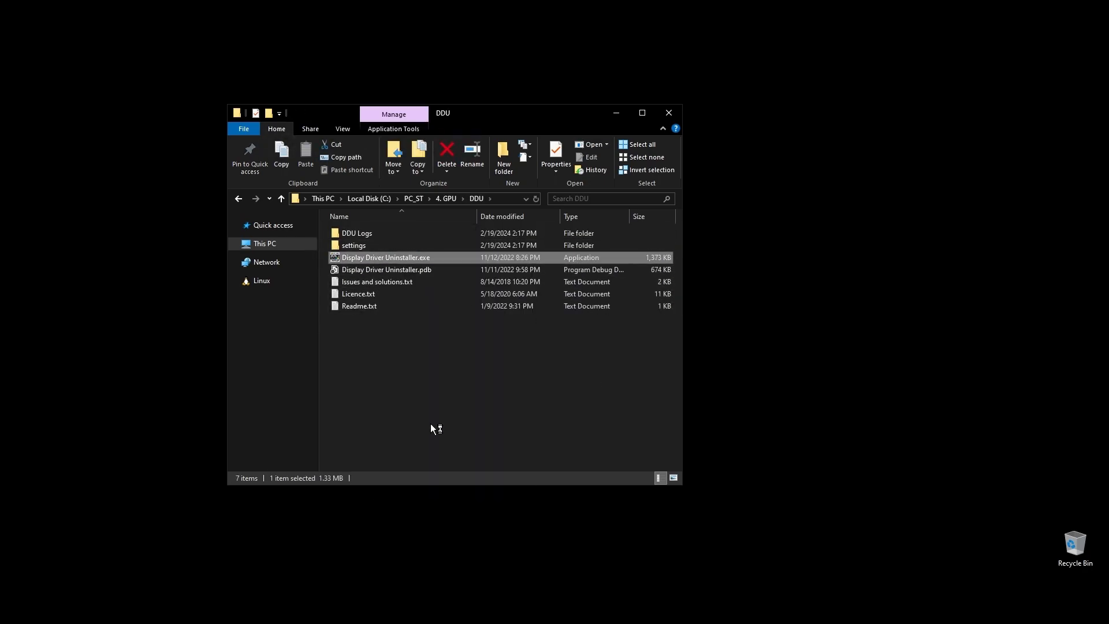
mouse_move(290, 244)
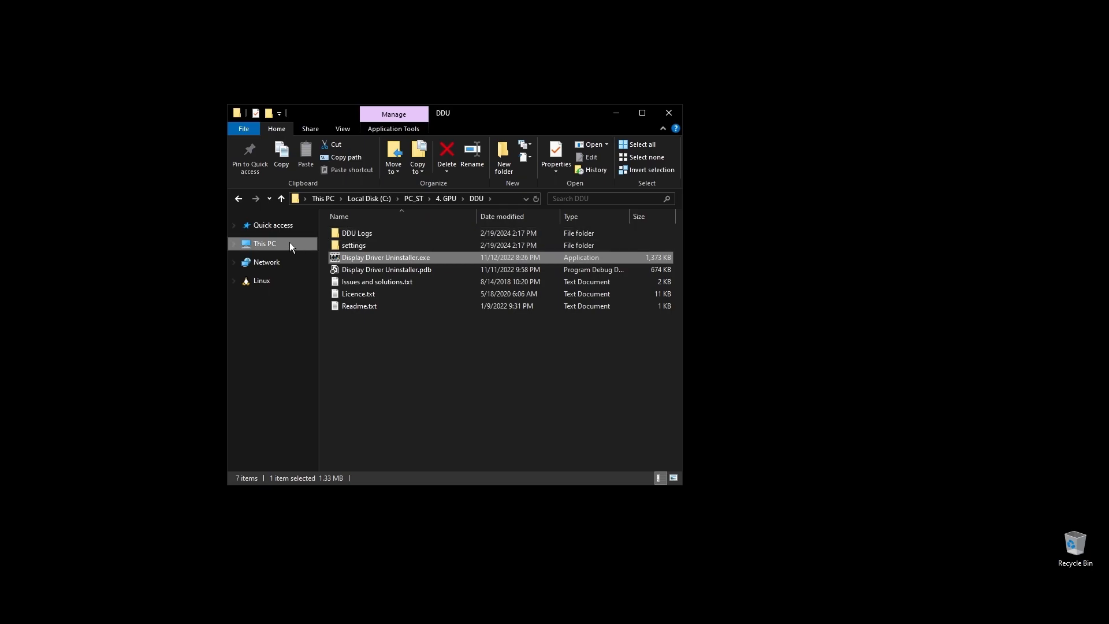
Launch Display Driver Uninstaller, dismiss both warnings, set device type to GPU, then close it
double_click(386, 257)
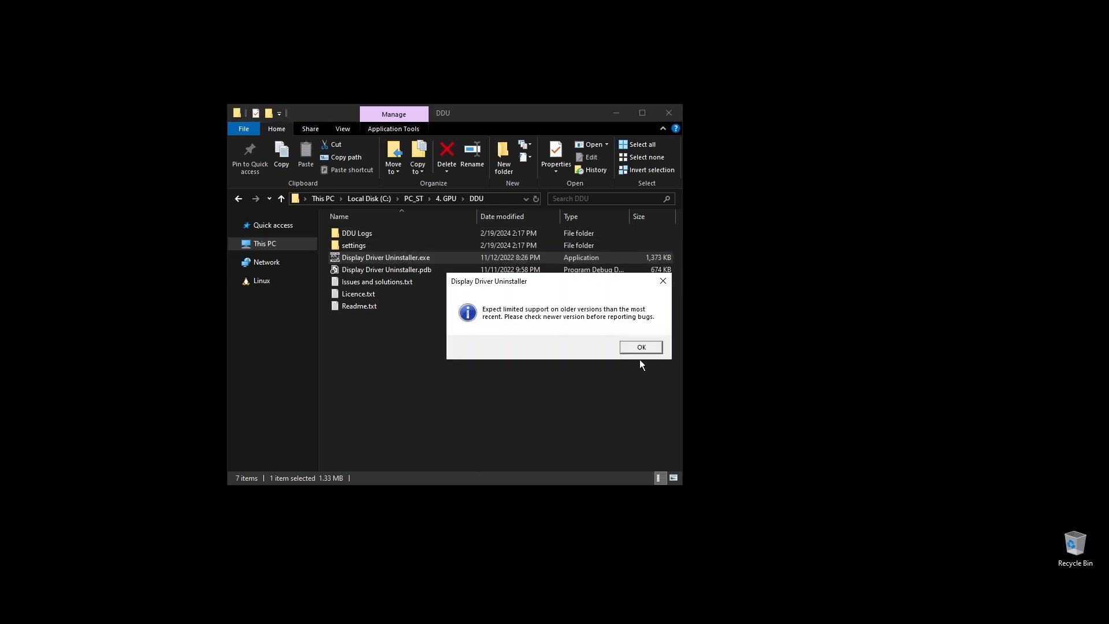
click(641, 347)
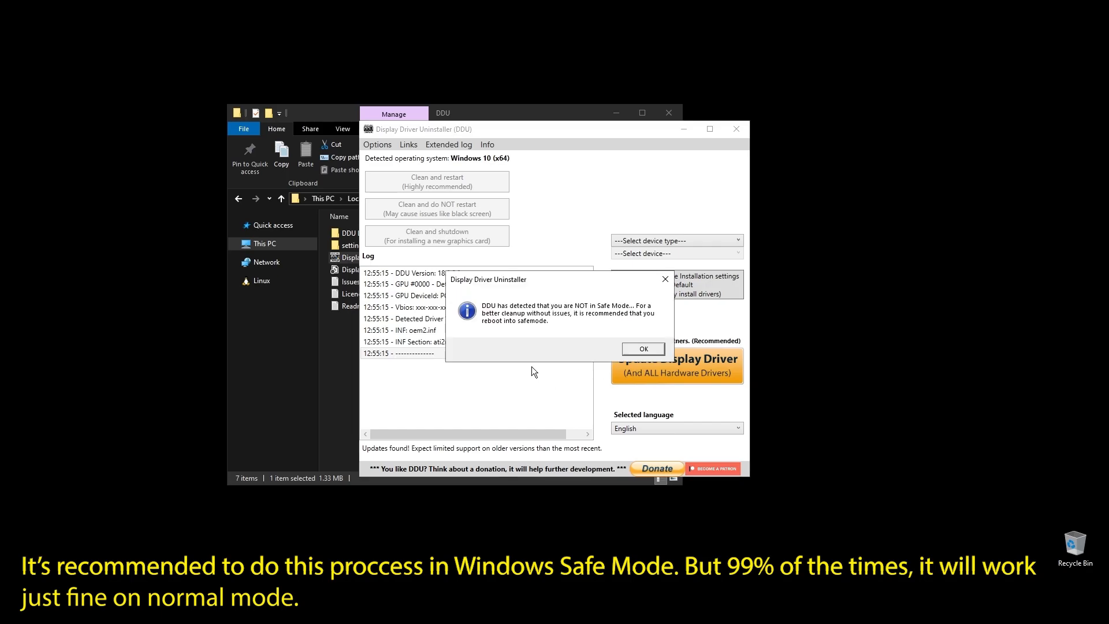
click(643, 349)
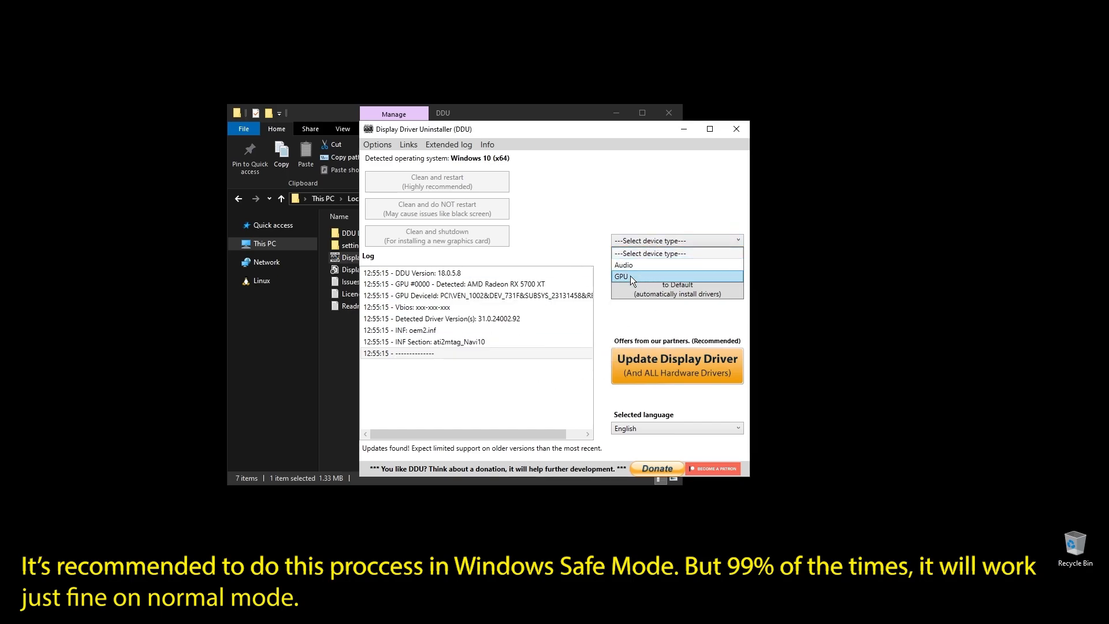
click(622, 276)
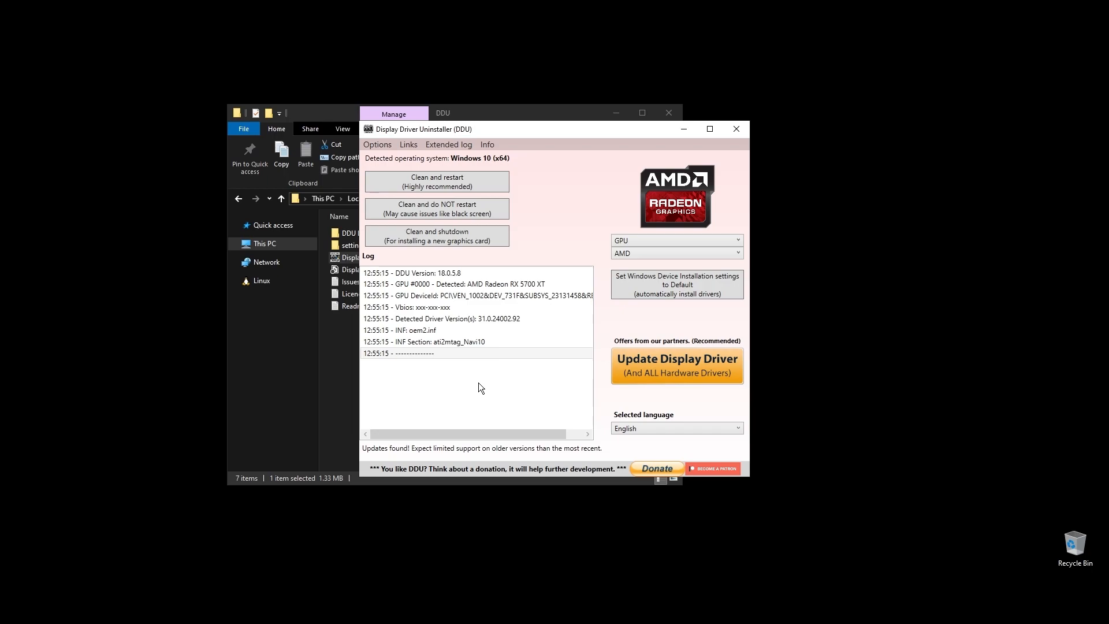
mouse_move(462, 186)
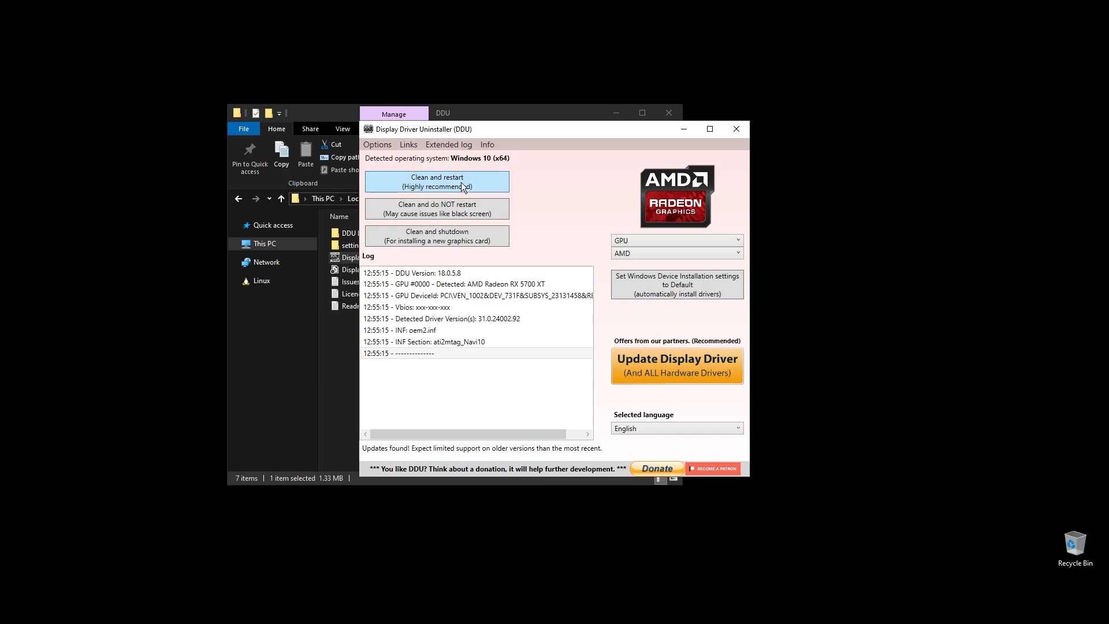
mouse_move(429, 184)
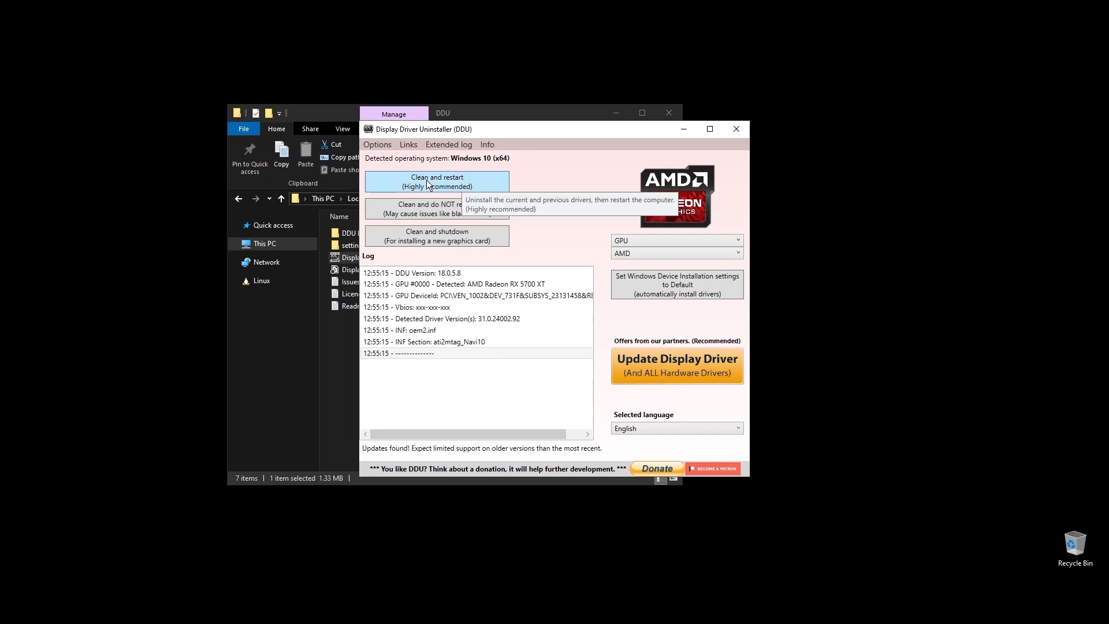
mouse_move(358, 199)
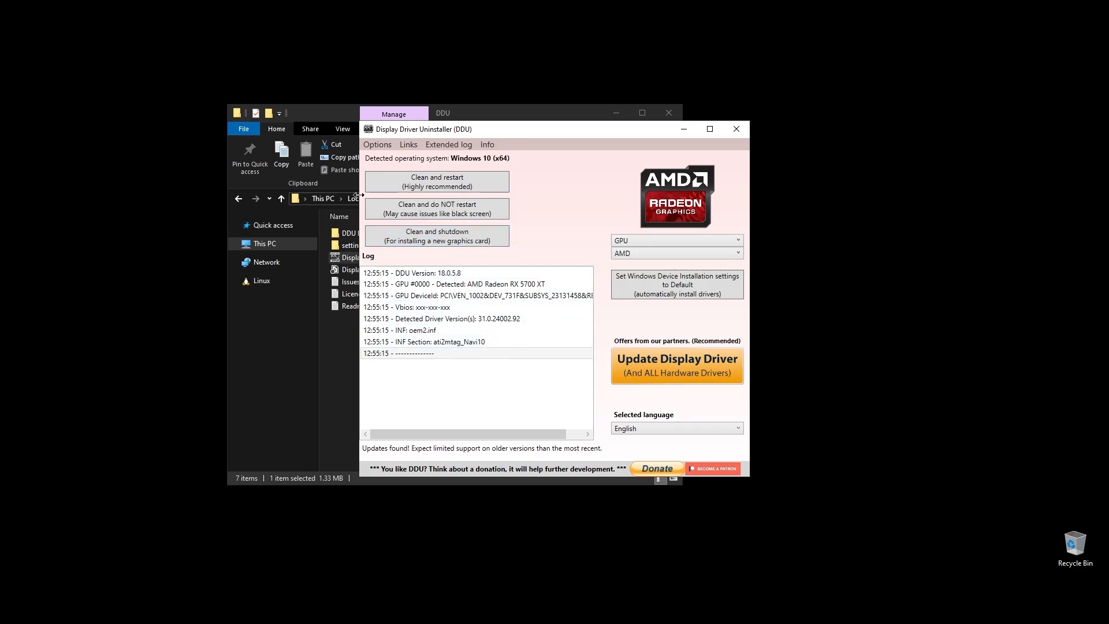
mouse_move(737, 129)
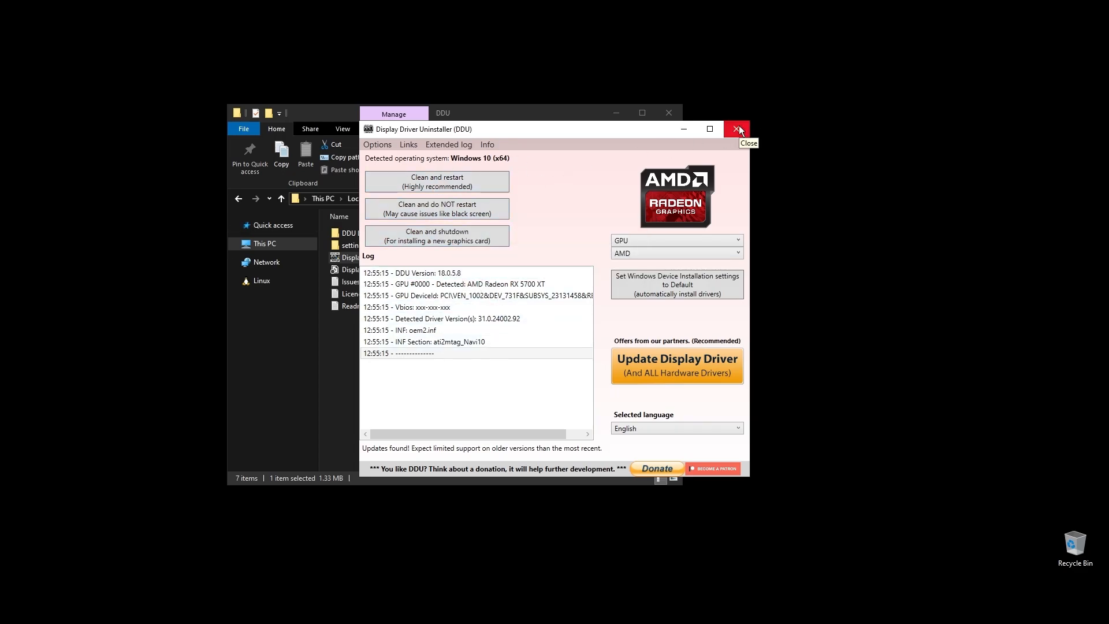
click(736, 129)
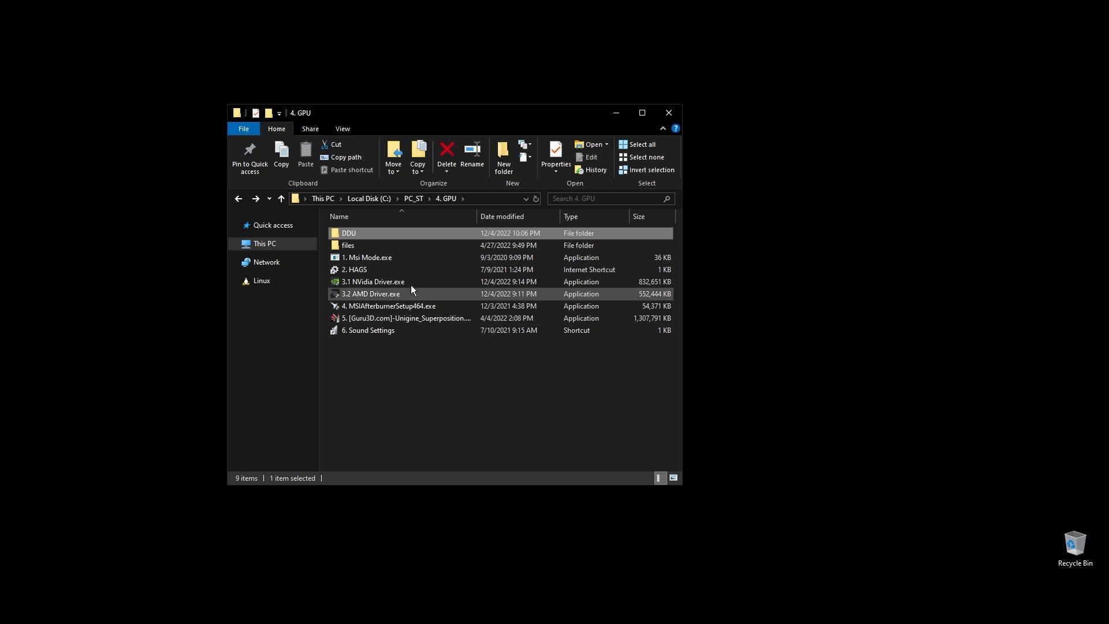
Select the 3.1 NVidia Driver.exe installer in the 4. GPU folder
click(374, 281)
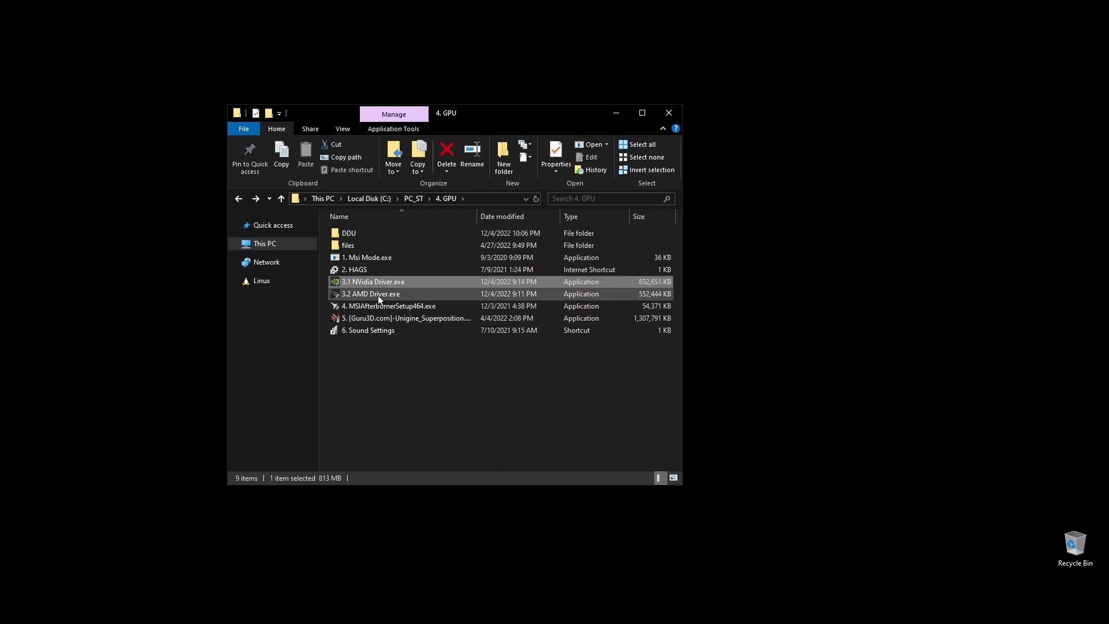
mouse_move(365, 294)
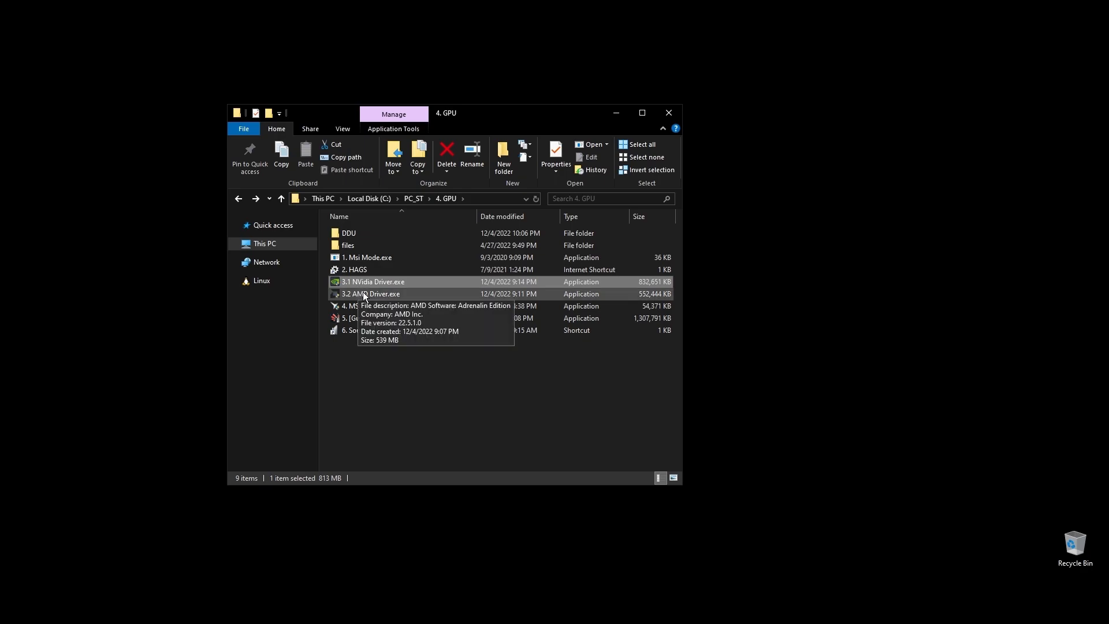
mouse_move(544, 326)
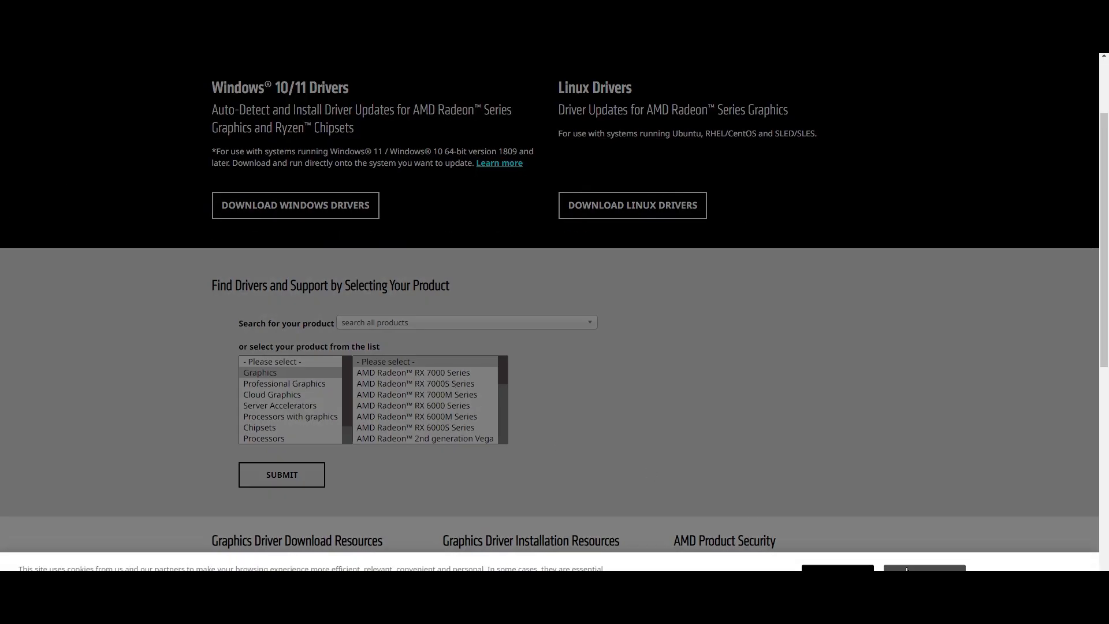
Submit Radeon RX 5700 XT on AMD's driver site, then start narrowing NVIDIA's driver search
click(415, 383)
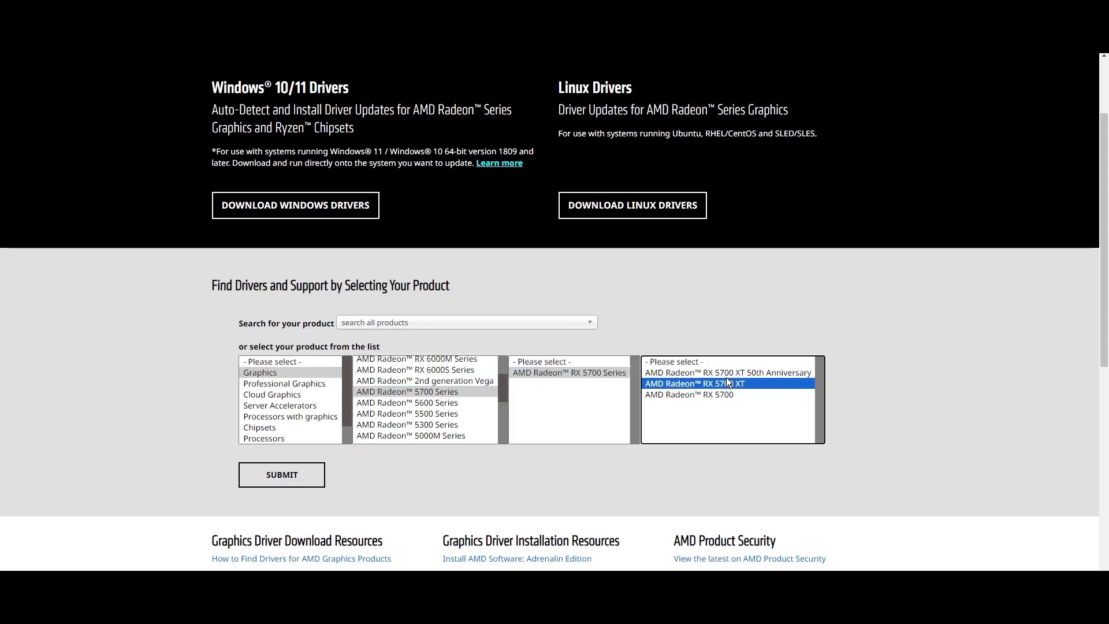
click(281, 475)
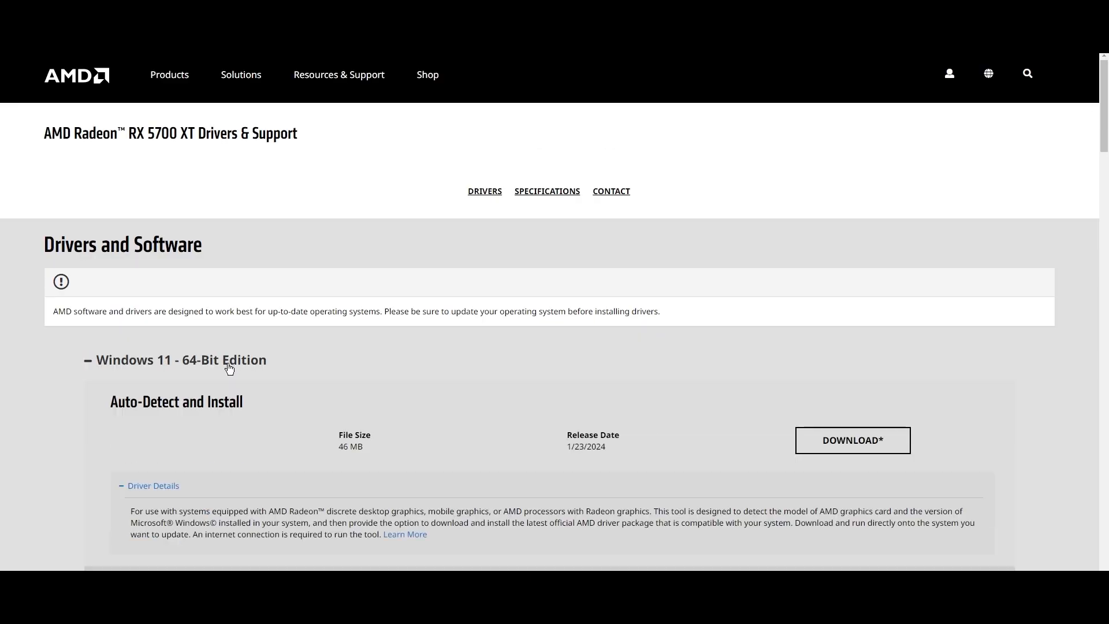
scroll(down, 3)
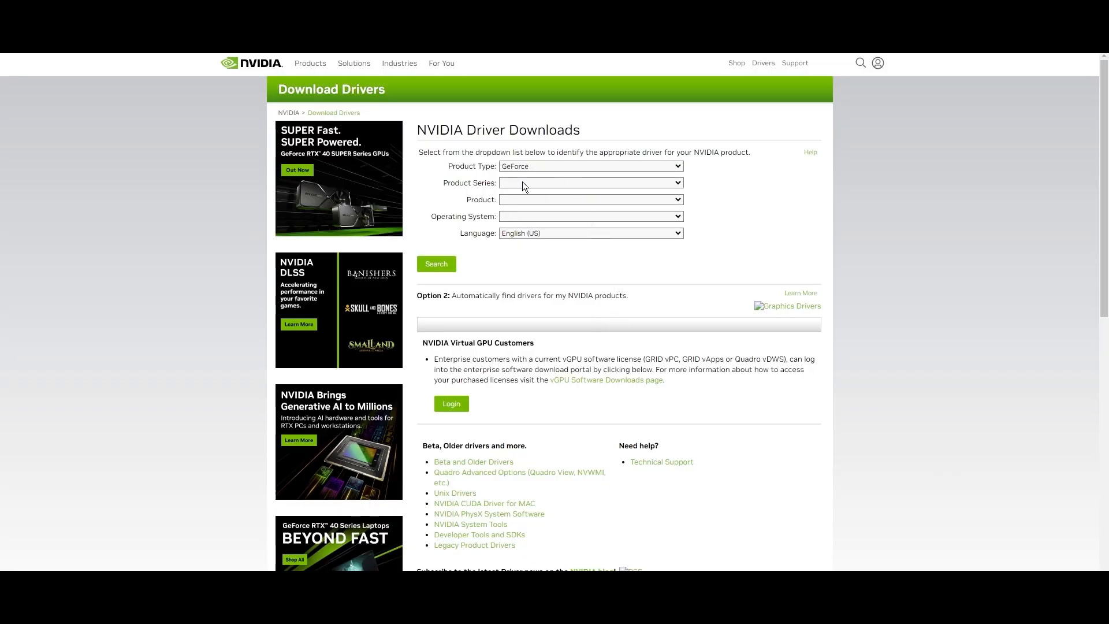
click(590, 199)
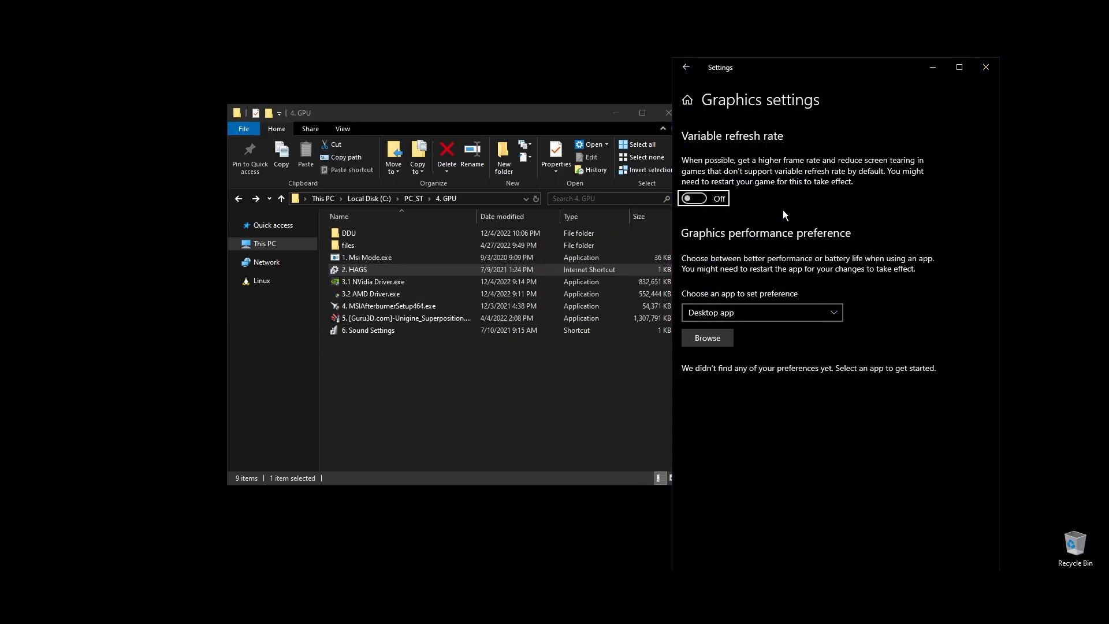
mouse_move(921, 402)
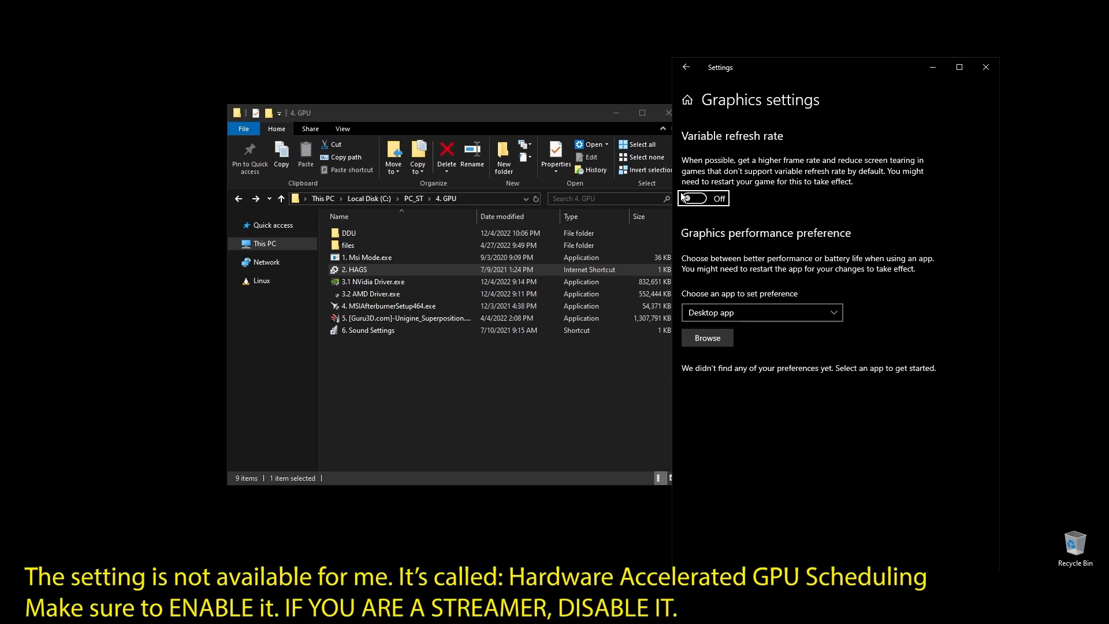
mouse_move(986, 67)
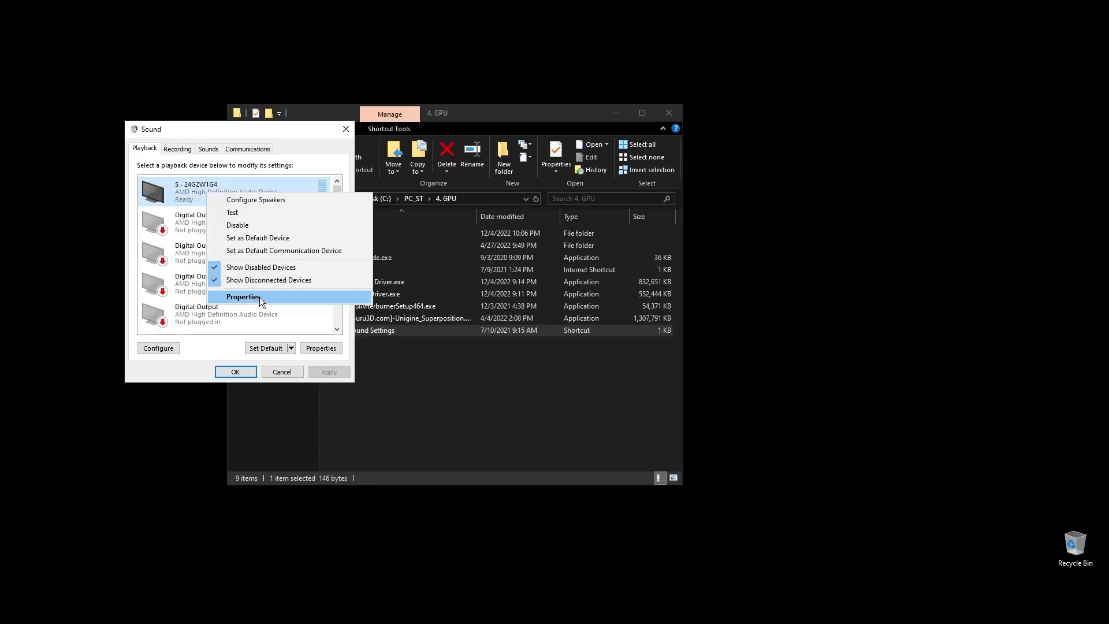
Open the first playback device's properties and look through the playback devices list
click(243, 297)
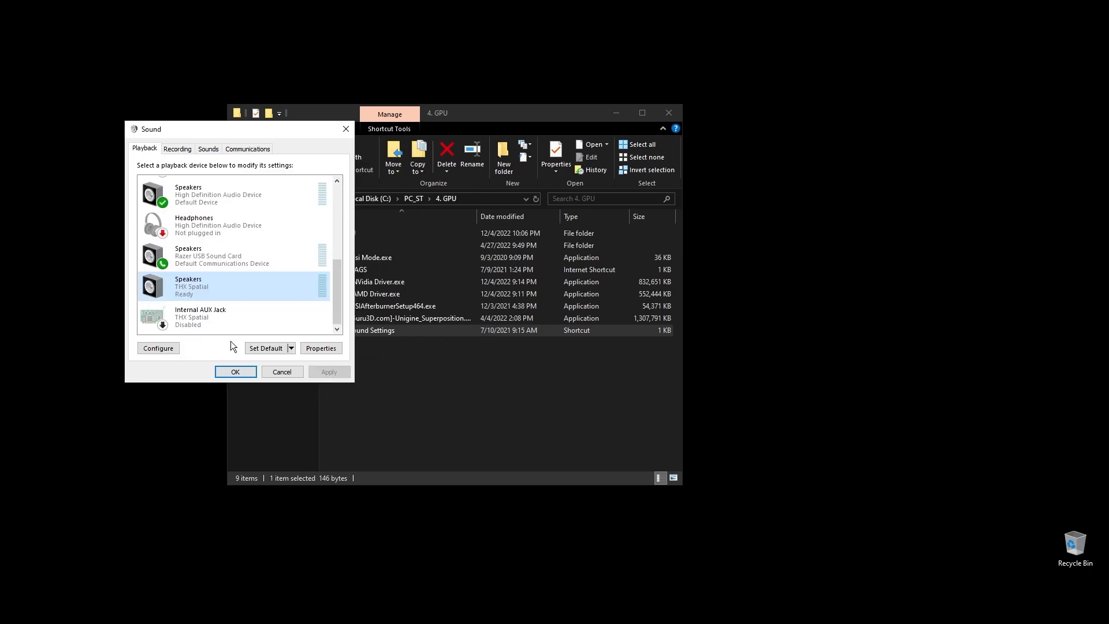
click(282, 372)
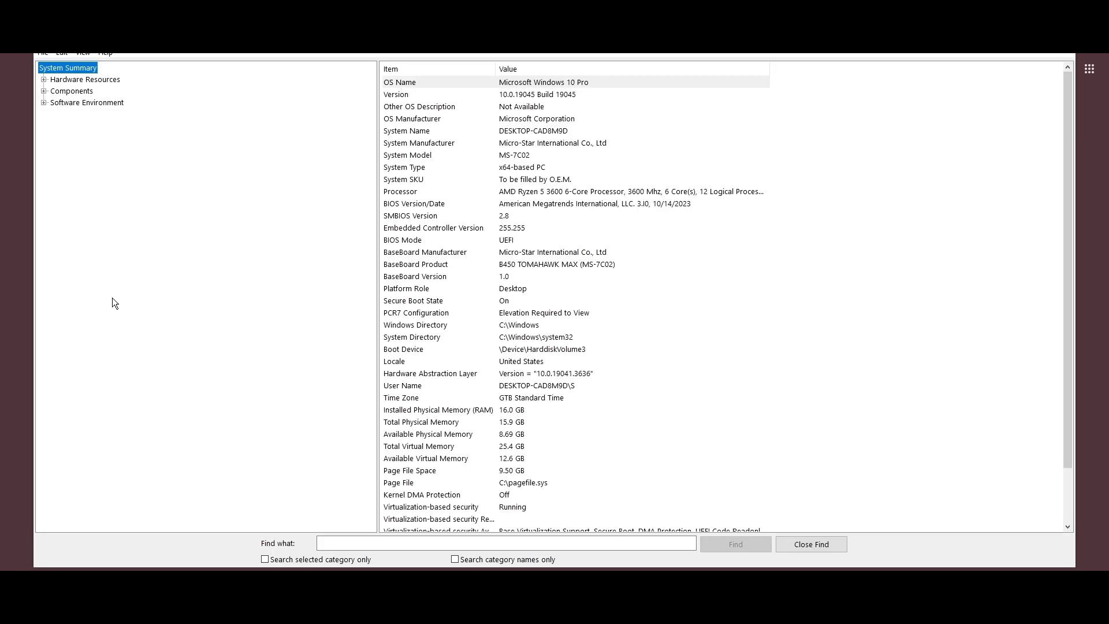
Show System Summary with the B450 TOMAHAWK MAX board and its BIOS version
click(544, 265)
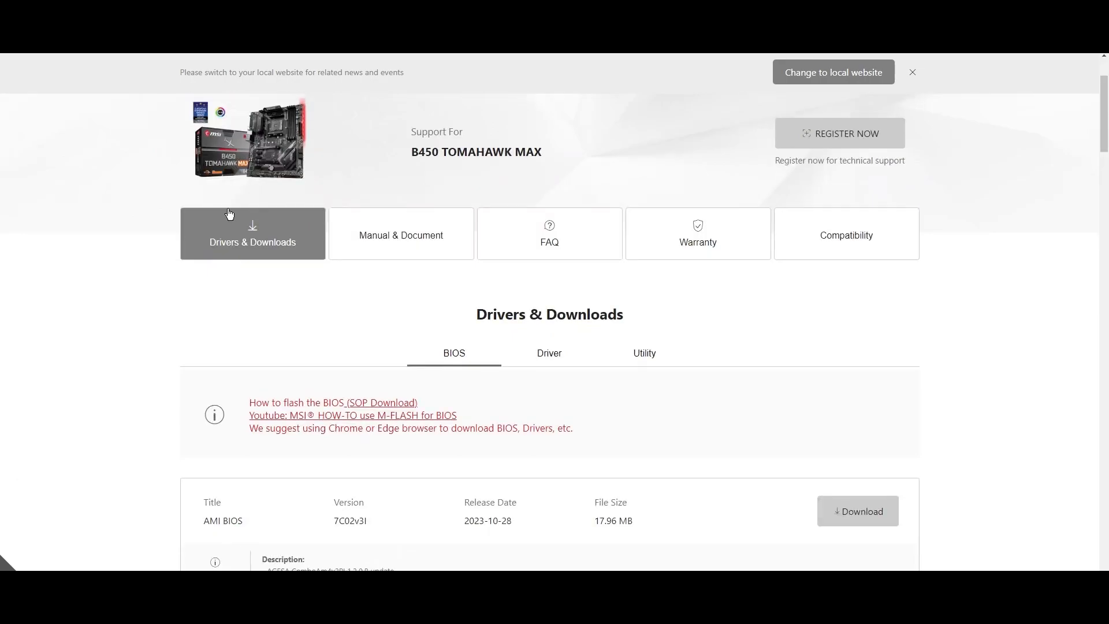
Scroll the BIOS list and download the top entry, AMI BIOS 7C02v3I
scroll(down, 3)
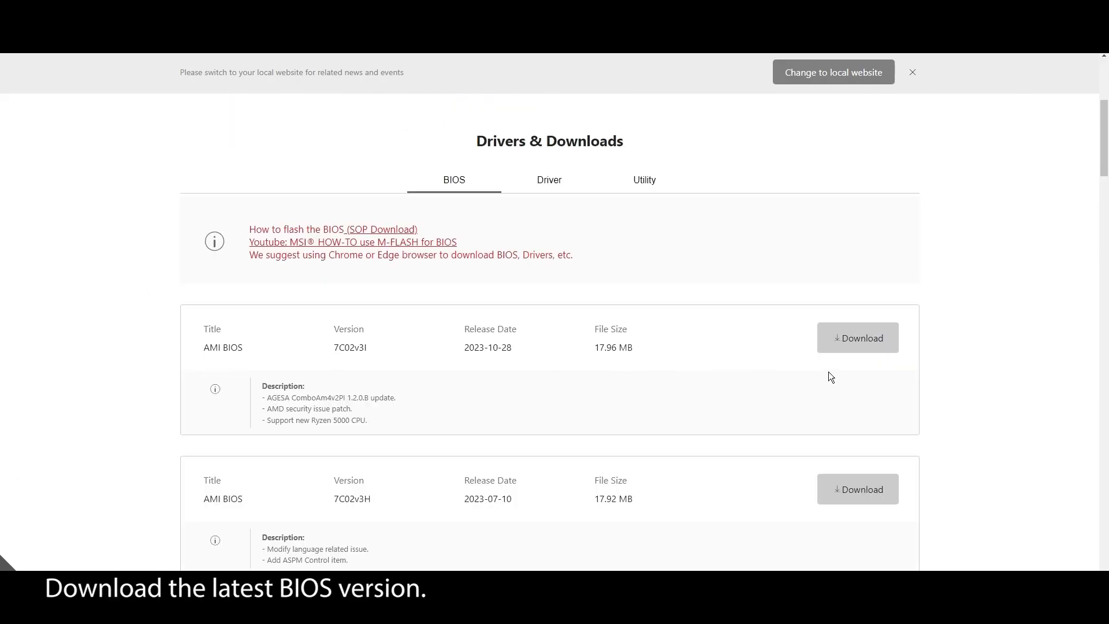
click(857, 337)
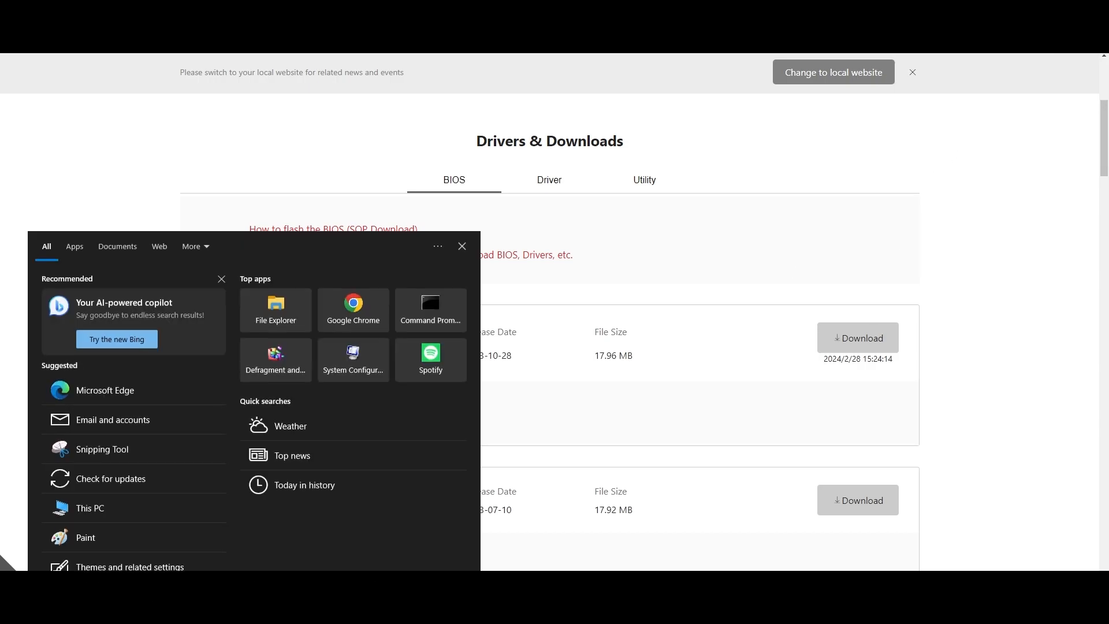
Search 'disk management' and launch Create and format hard disk partitions
text(disk management)
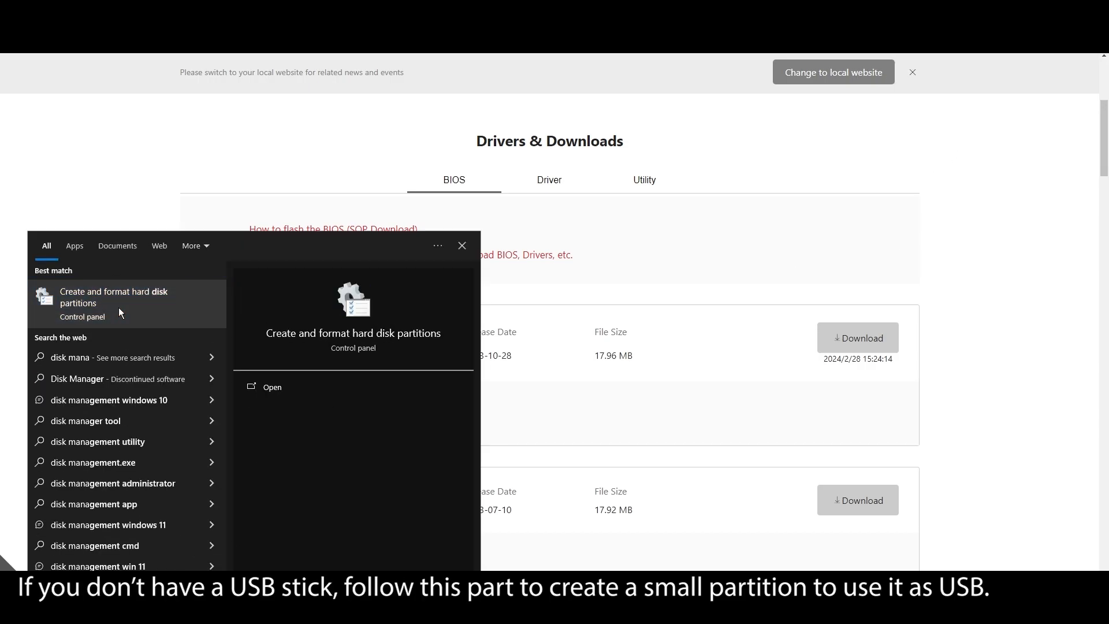
click(272, 387)
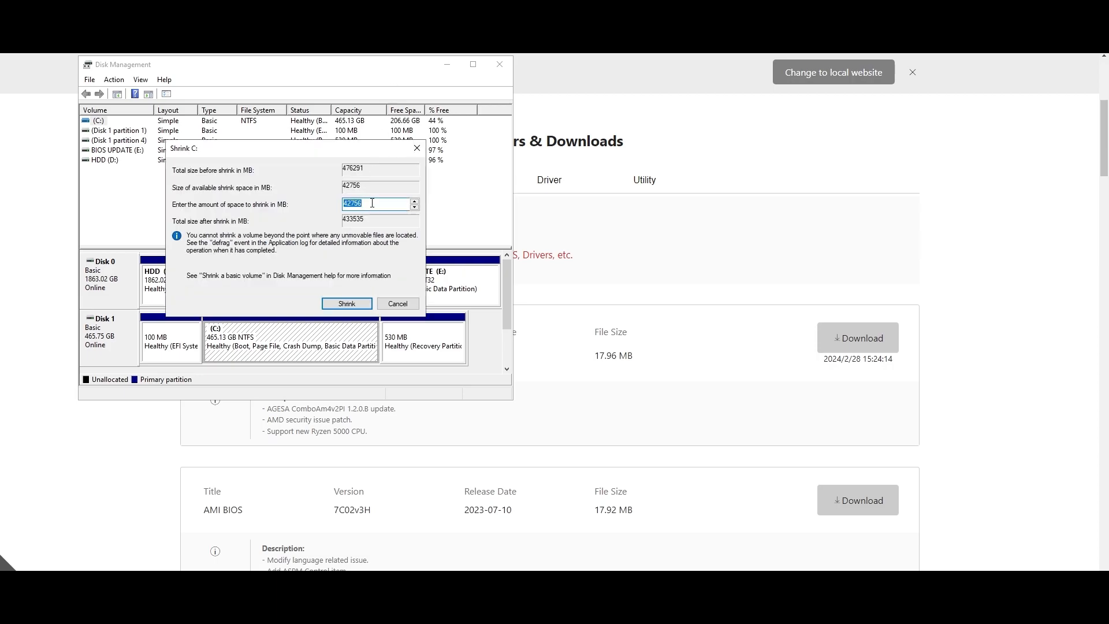
Shrink C: by 1024 MB and label the new FAT32 volume 'BIOS Update'
text(1024)
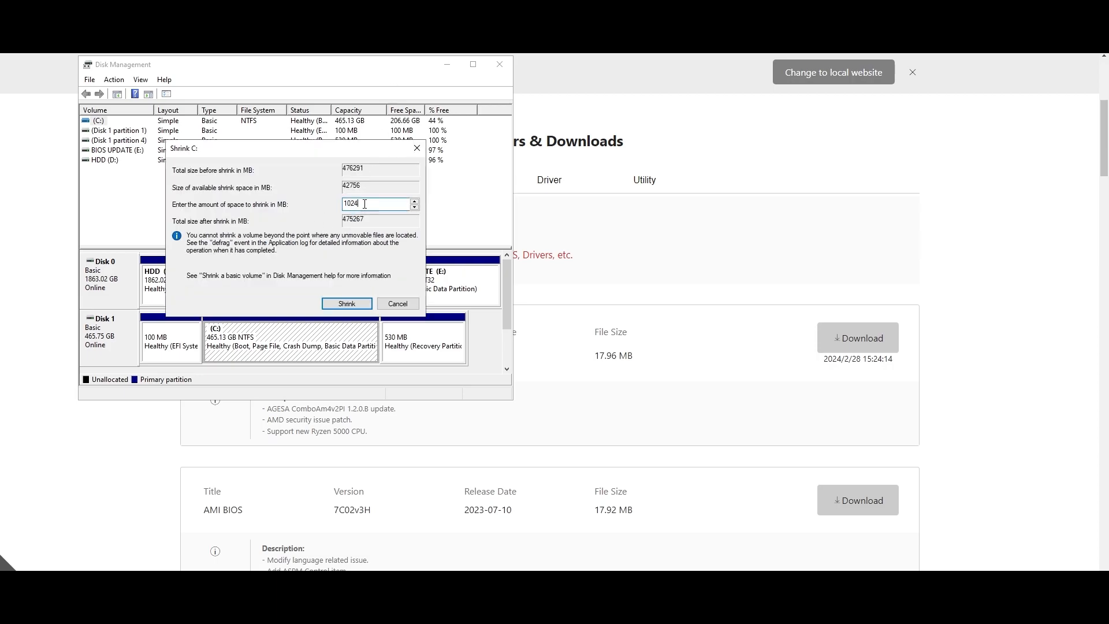
click(347, 303)
text(BIOS)
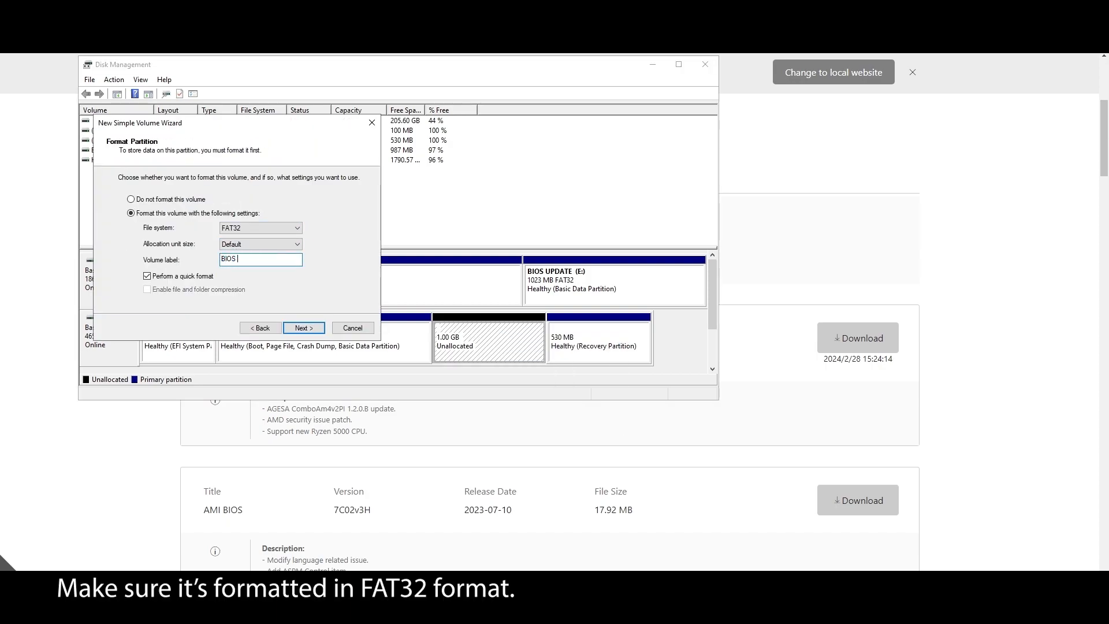
text(Update)
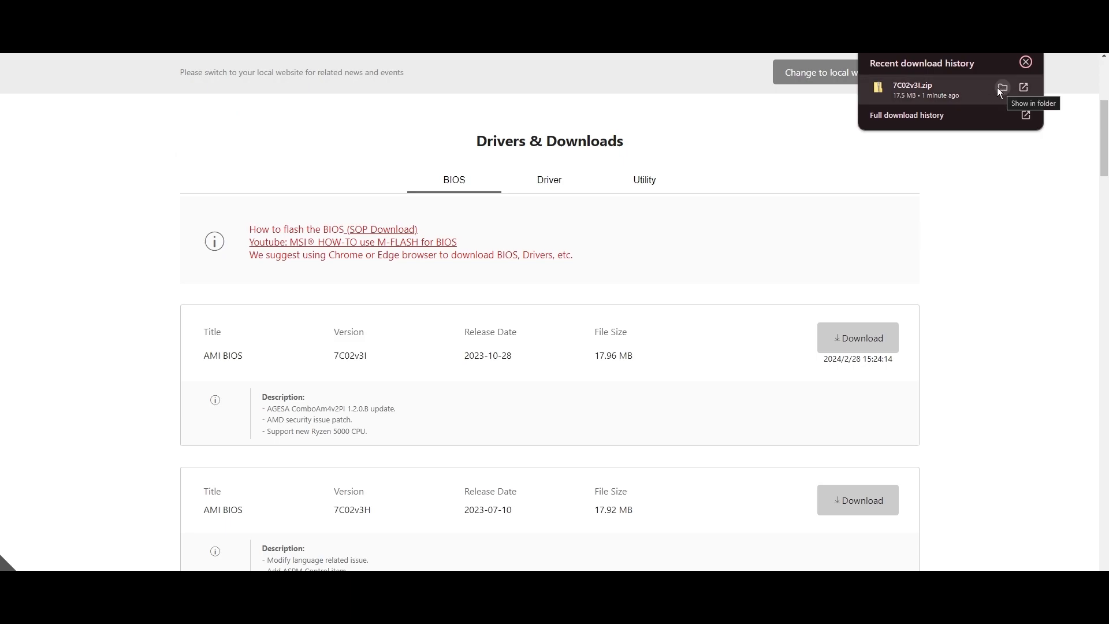
Reveal the downloaded BIOS archive 7C02v3I.zip in its folder and open it
click(1003, 88)
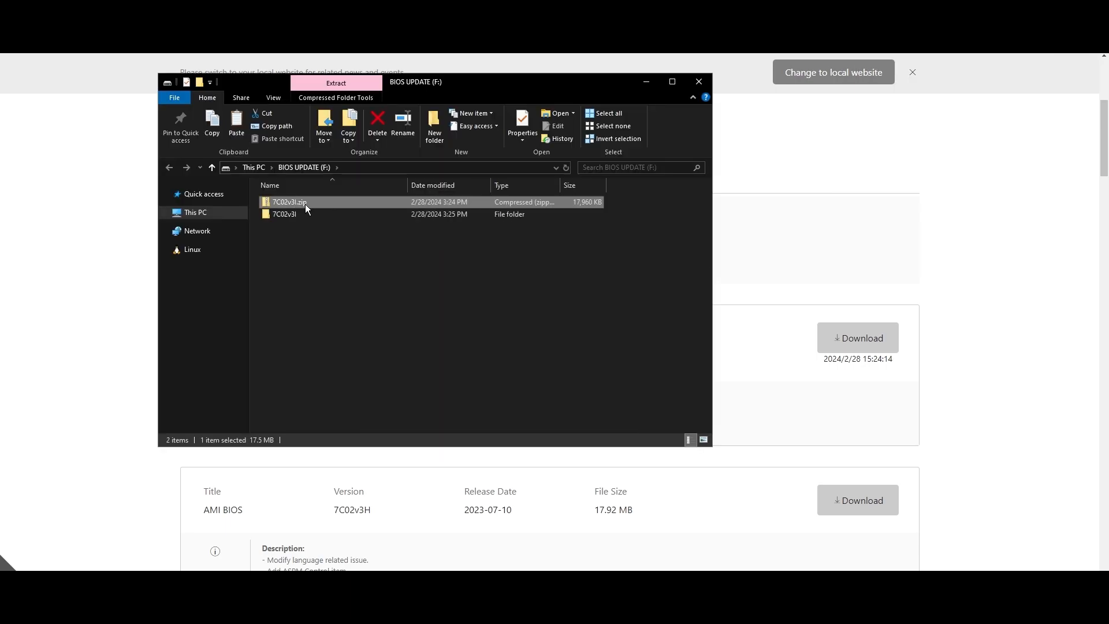
double_click(280, 214)
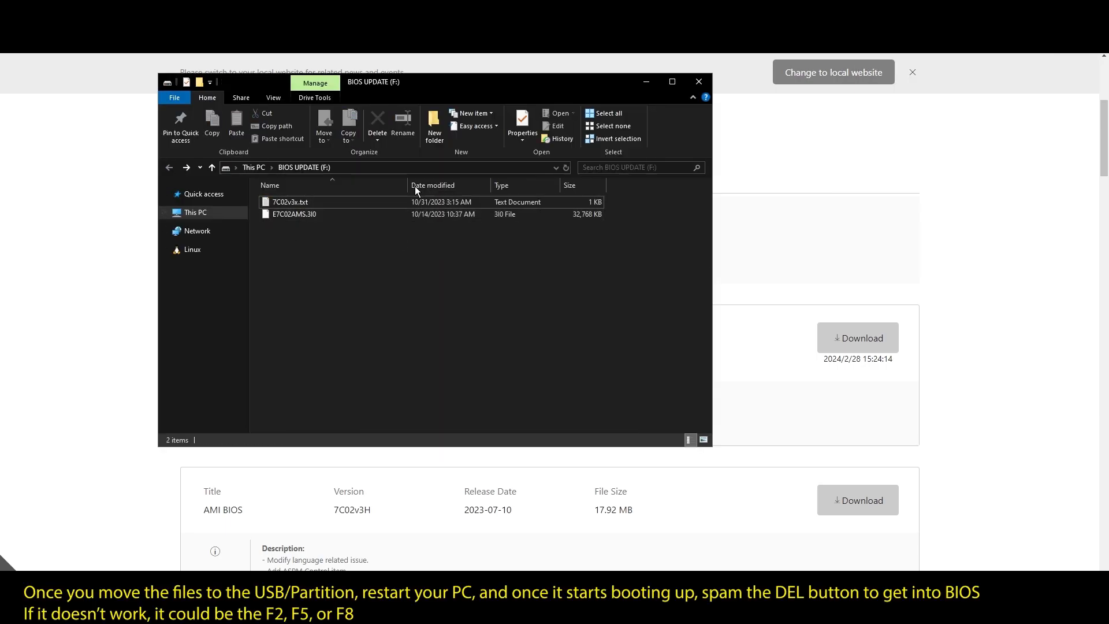